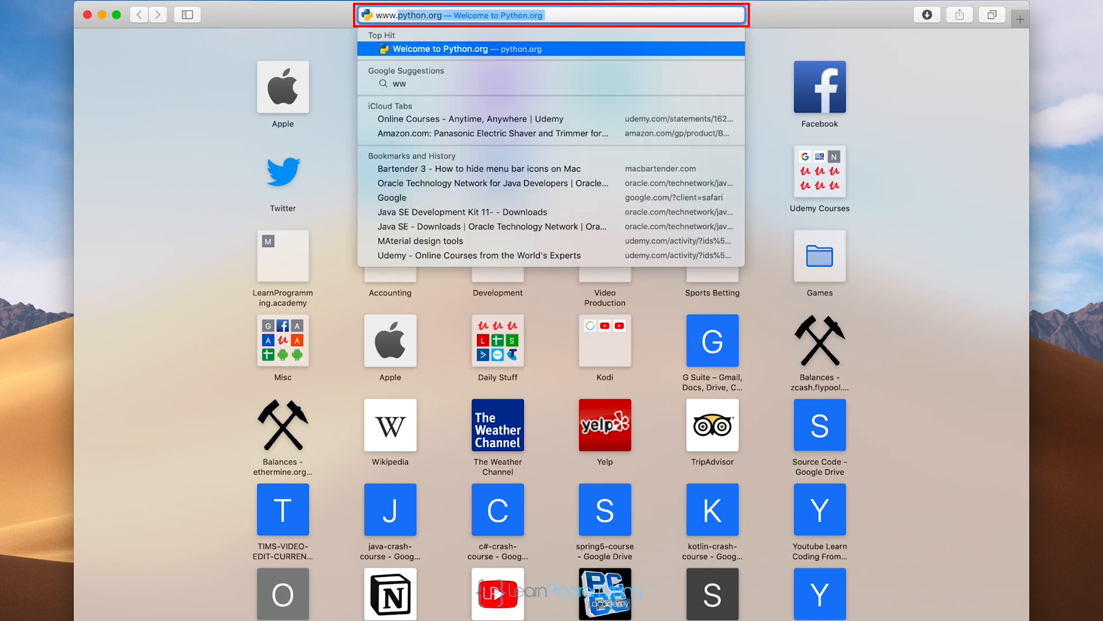
type("www.jetbrains.com")
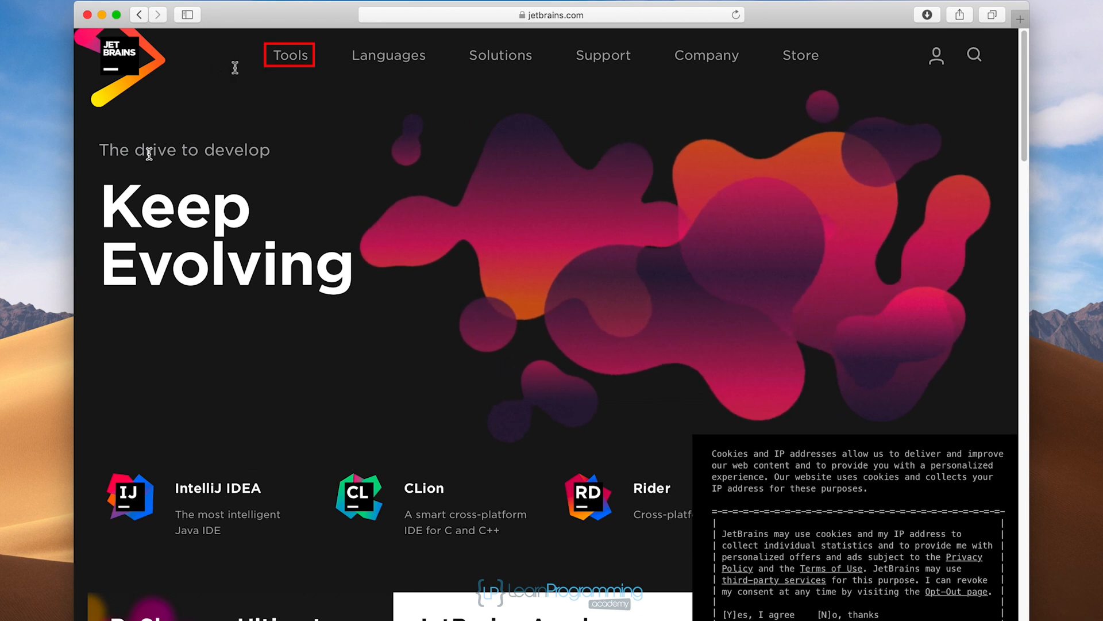
left_click(289, 55)
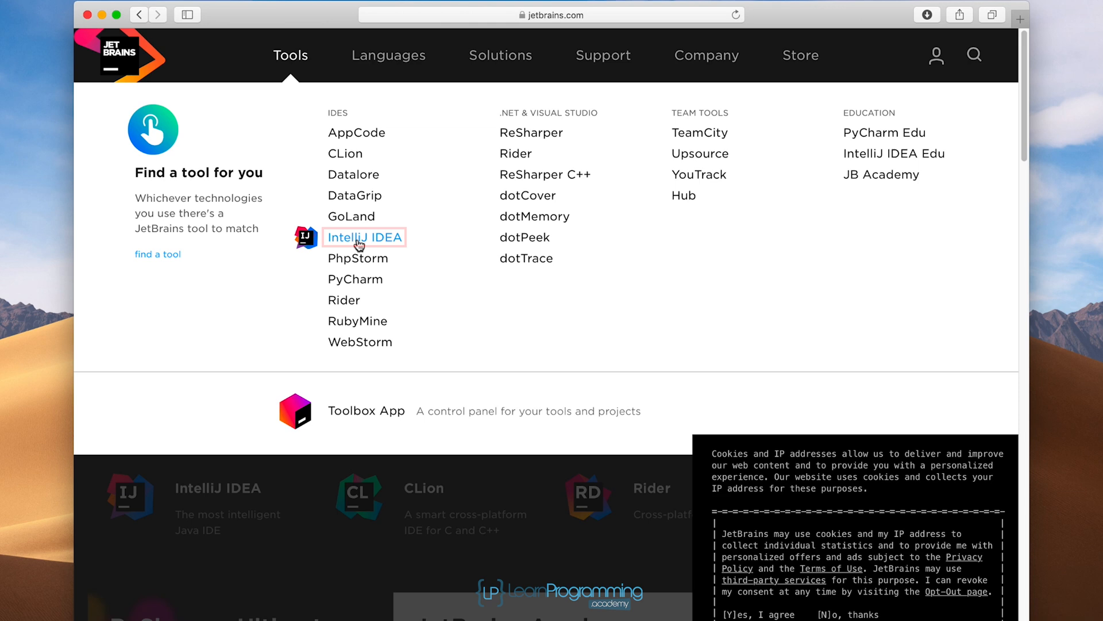
left_click(364, 237)
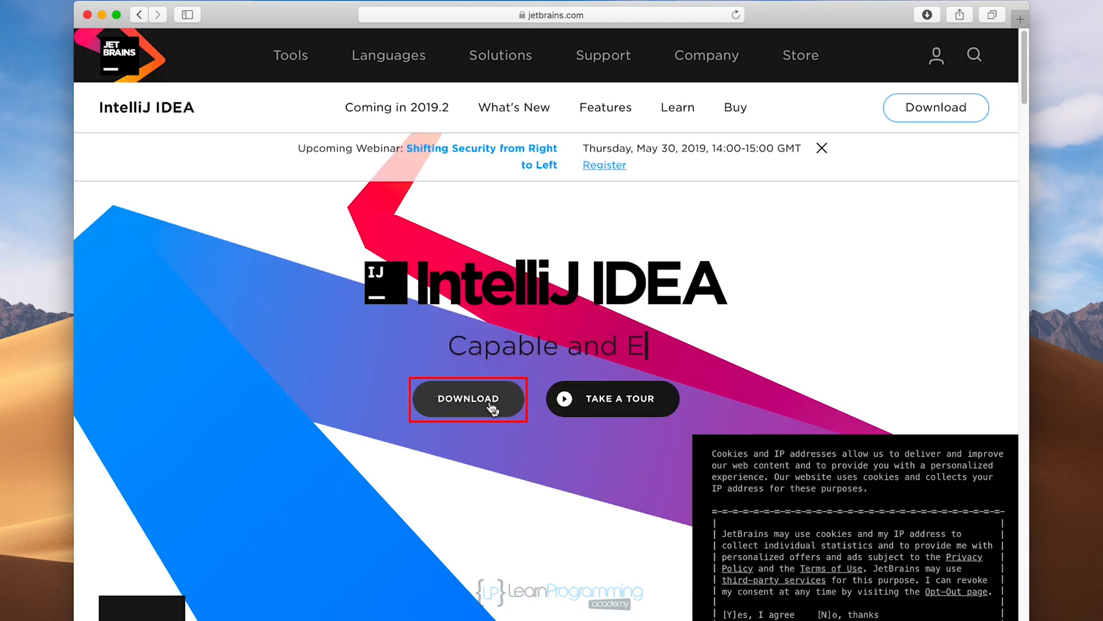
left_click(468, 398)
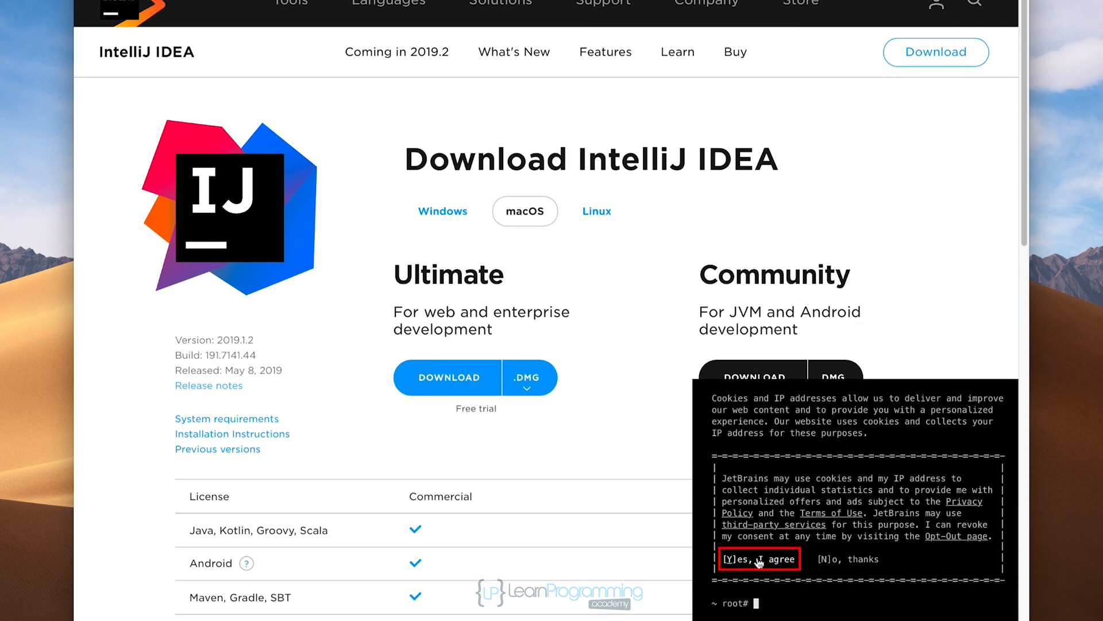
left_click(758, 558)
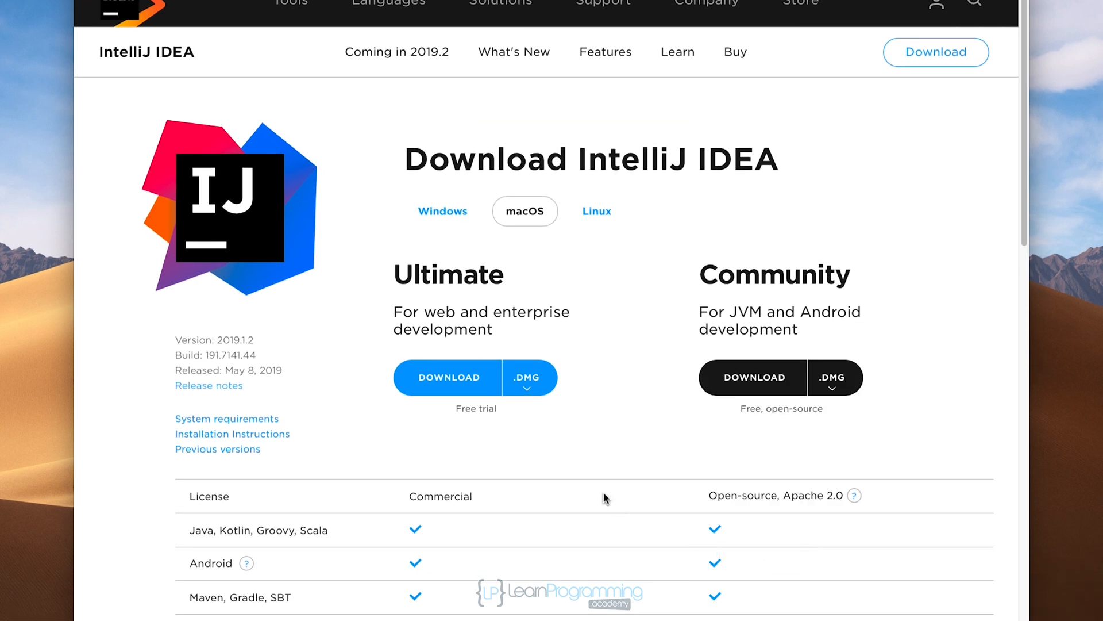
scroll("down", 3)
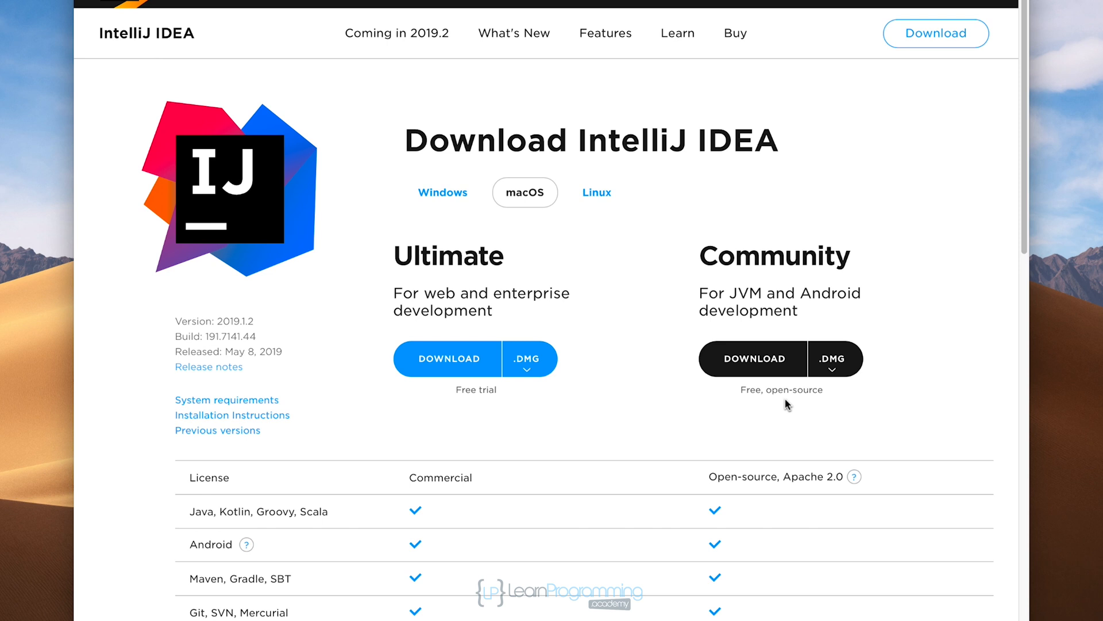
mouse_move(785, 408)
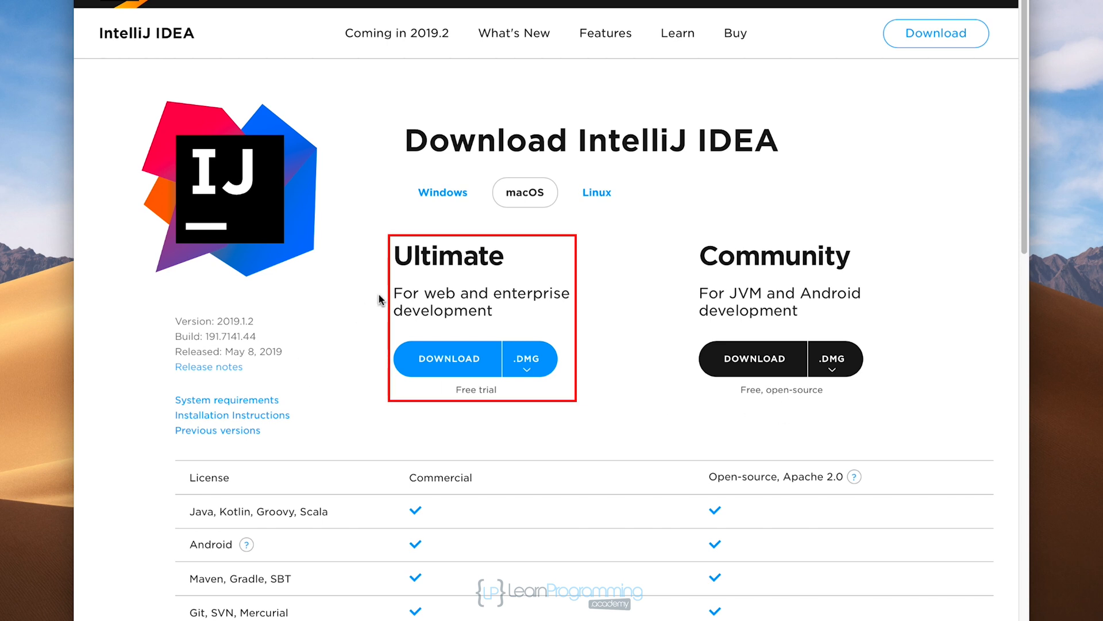
mouse_move(380, 301)
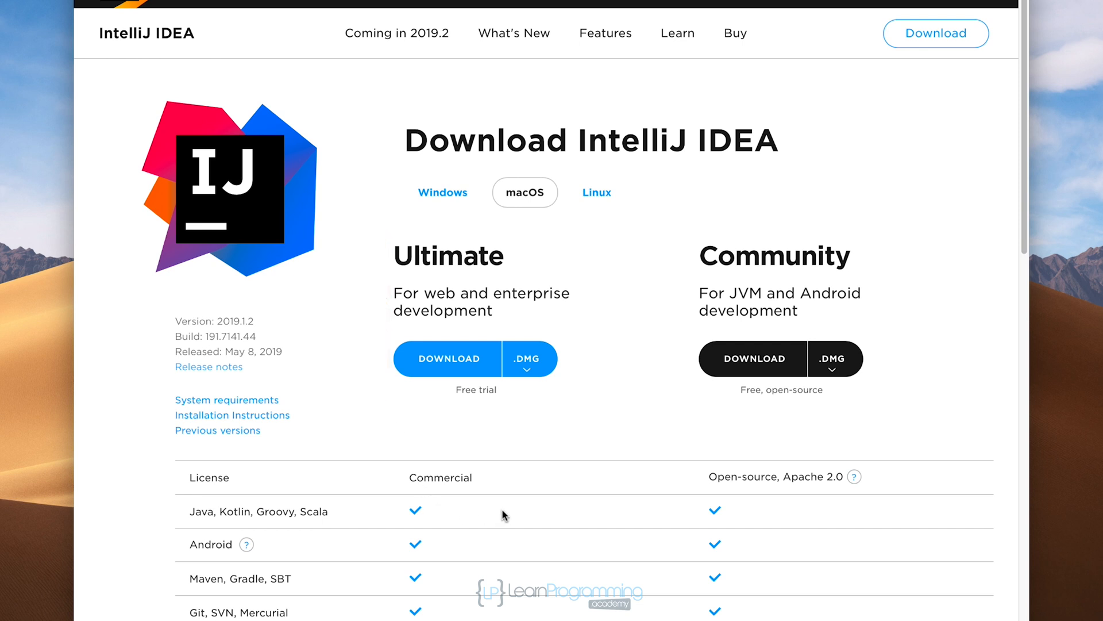
scroll("down", 3)
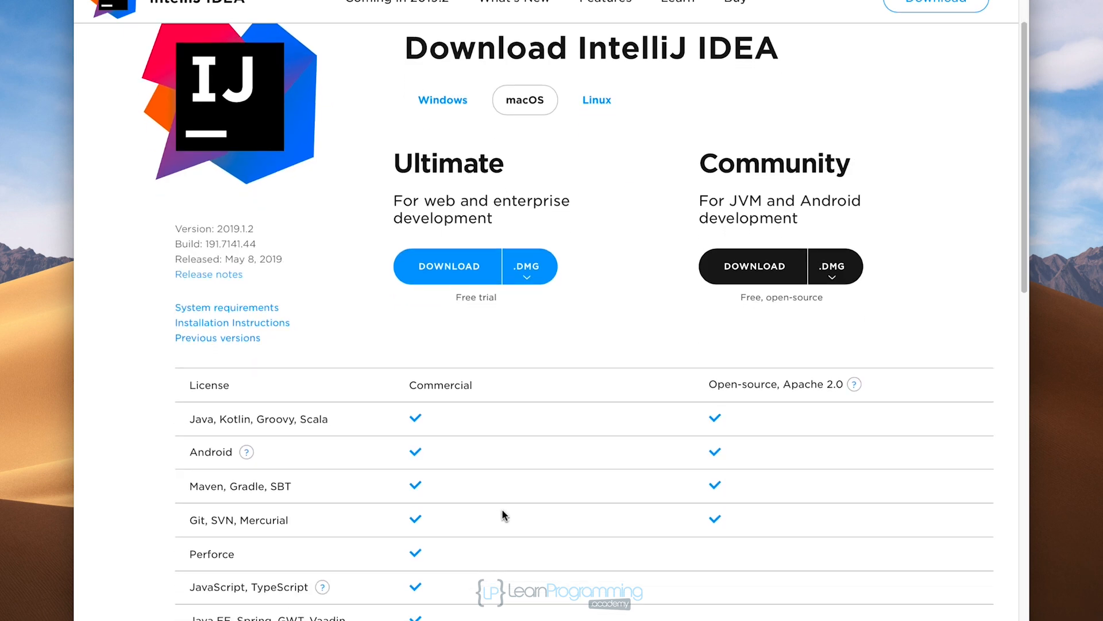
scroll("down", 3)
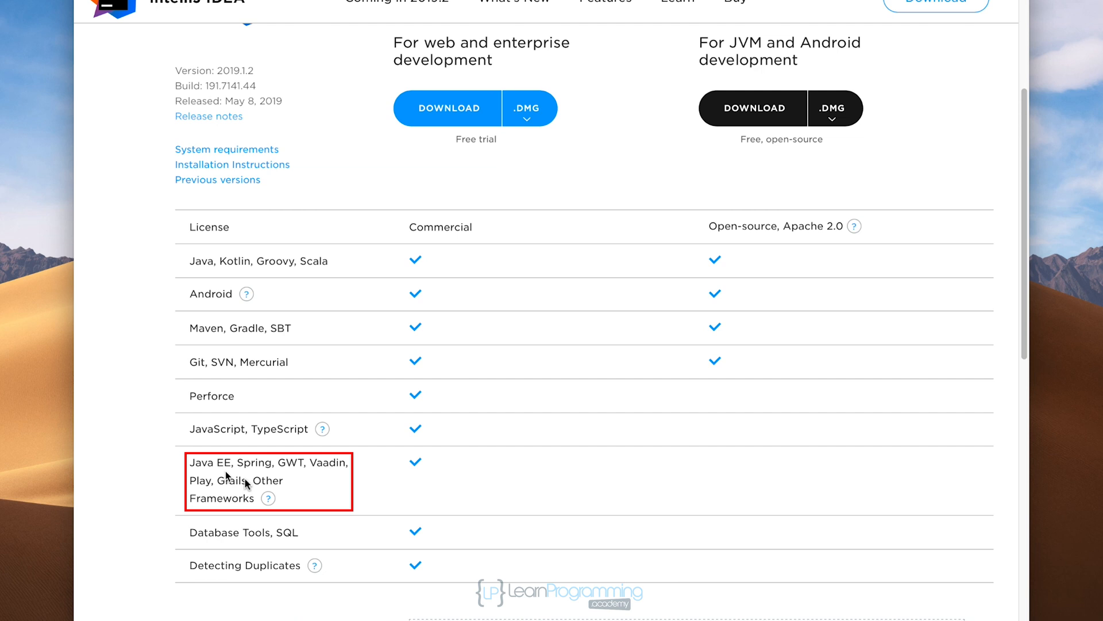
mouse_move(570, 483)
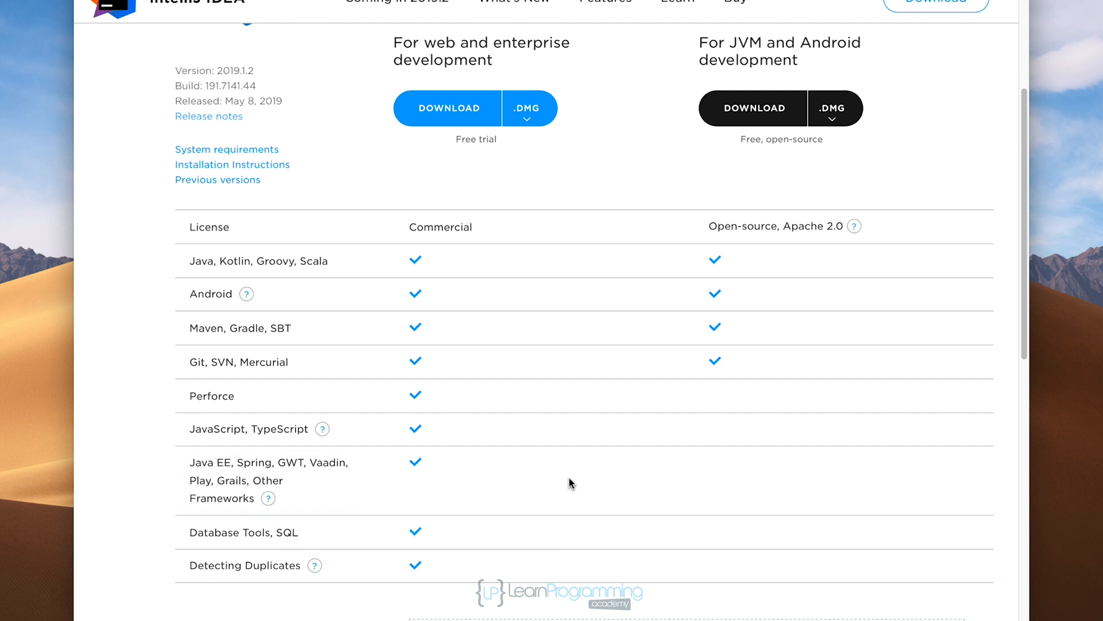
mouse_move(536, 475)
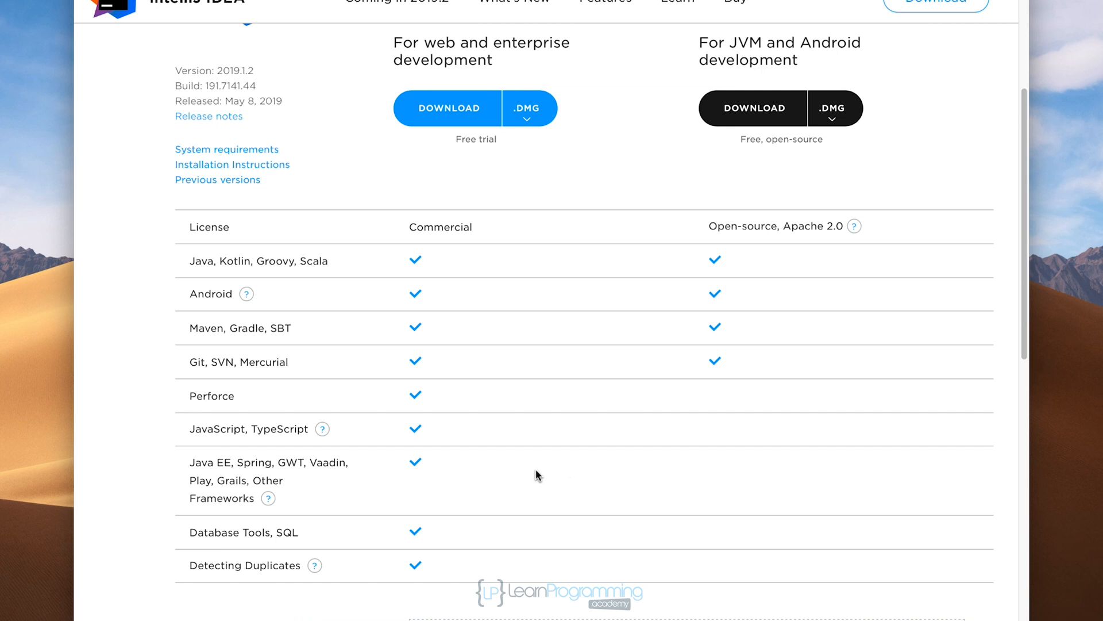
mouse_move(698, 151)
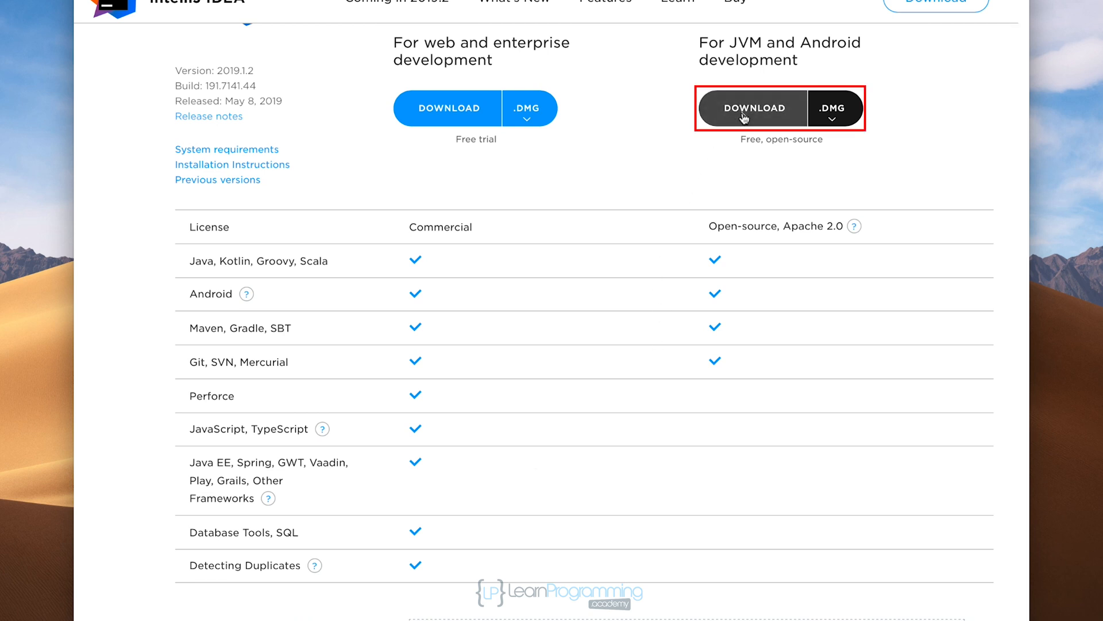
Download the Community edition and show ideaIC-2019.1.2.dmg in Safari's downloads list.
left_click(752, 109)
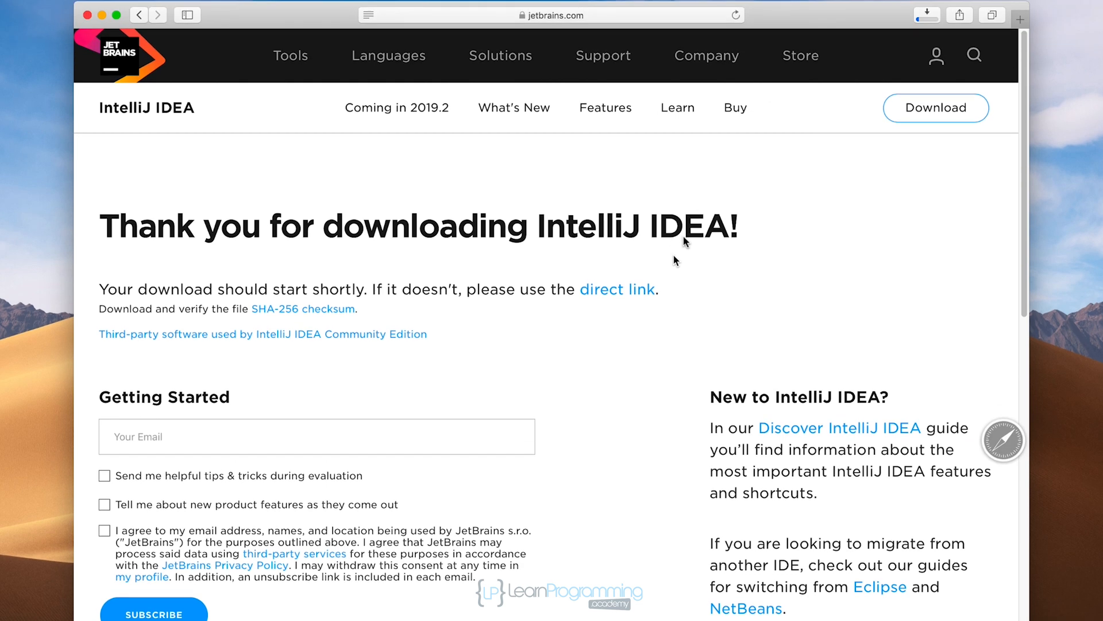
left_click(926, 15)
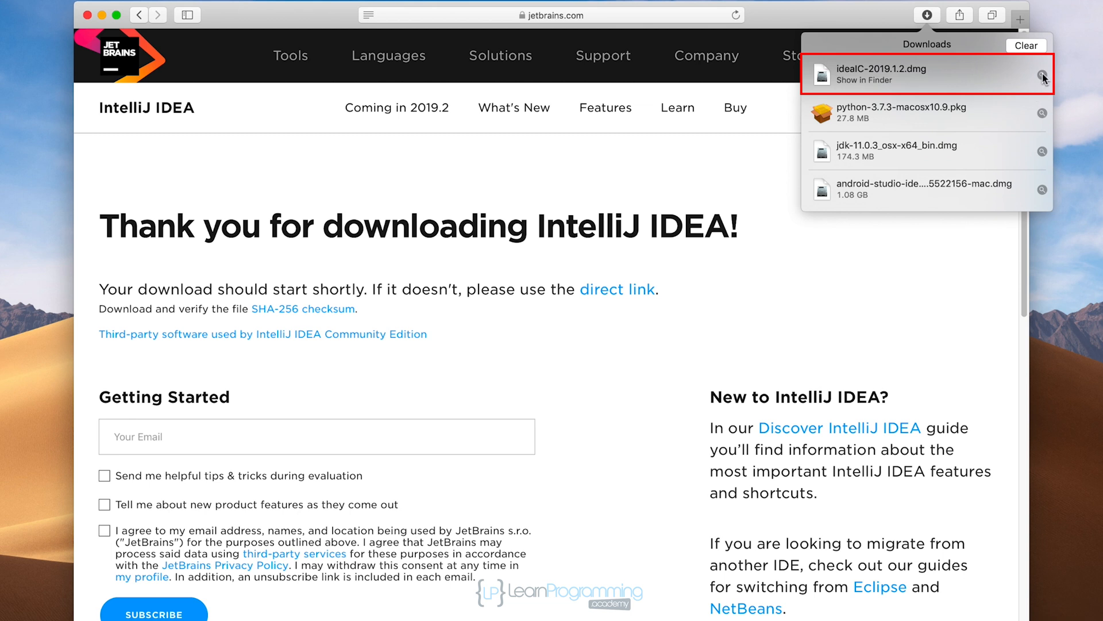
Reveal ideaIC-2019.1.2.dmg in Finder, open the disk image, and hide Safari.
left_click(1042, 74)
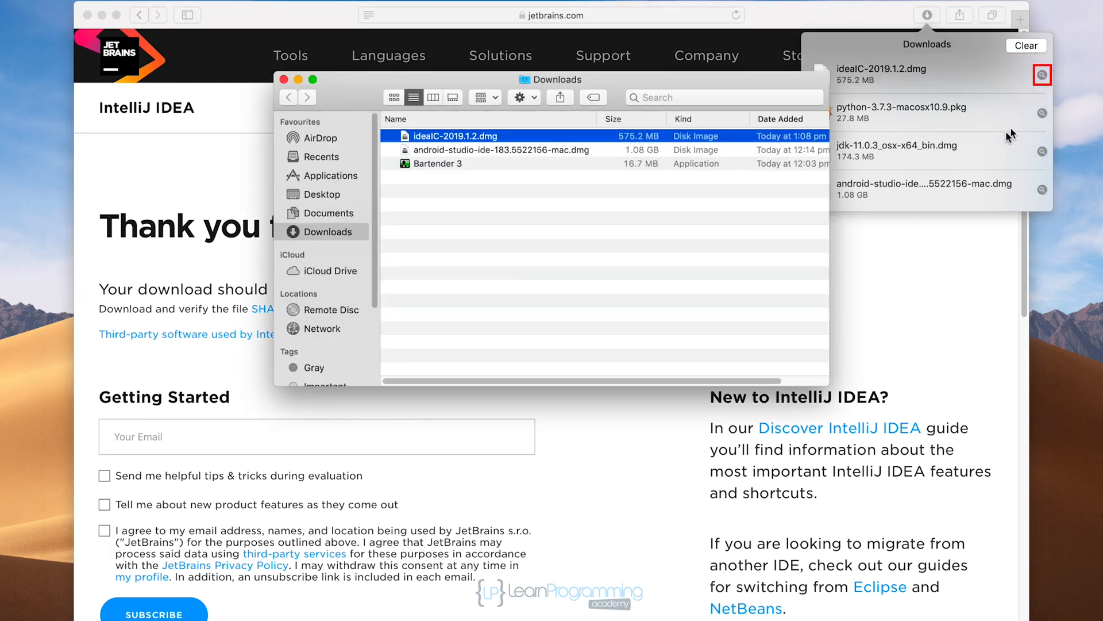
left_click(456, 136)
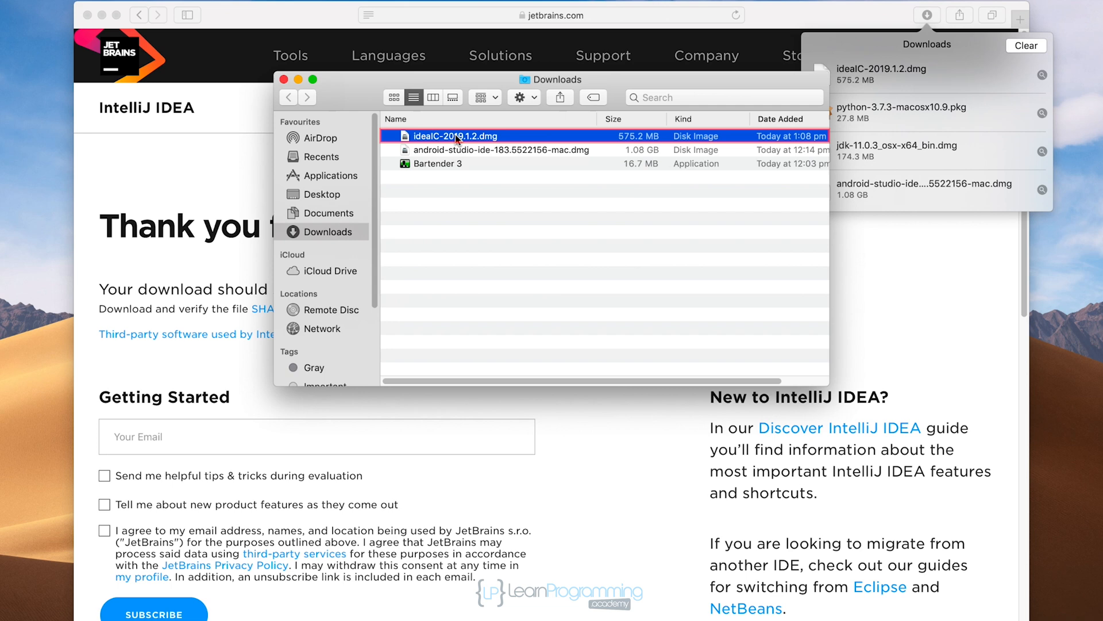
double_click(455, 136)
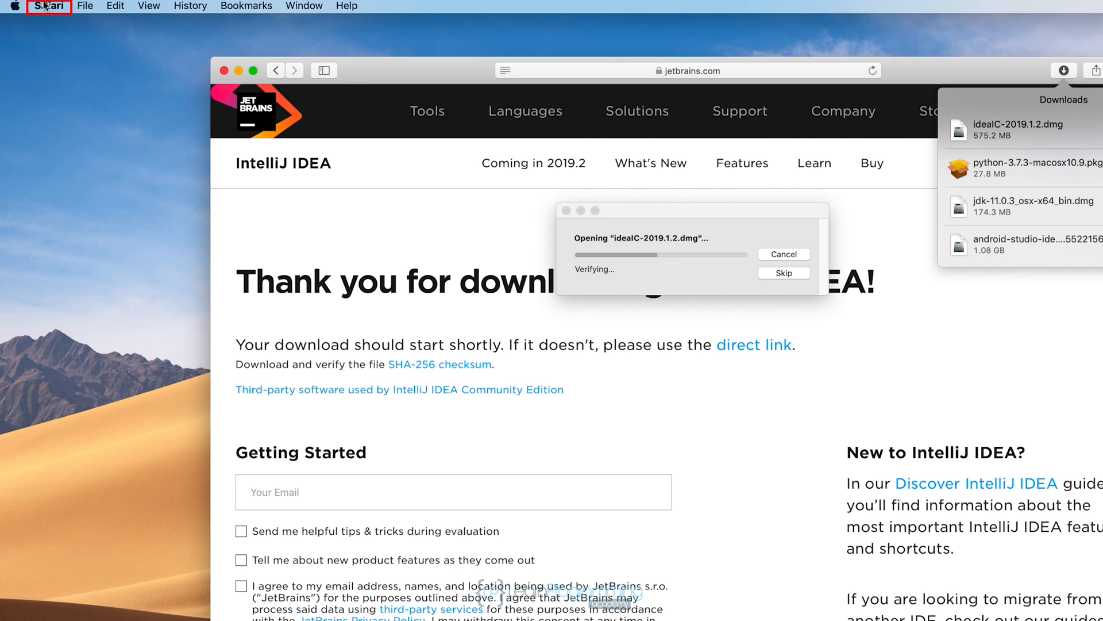
left_click(48, 6)
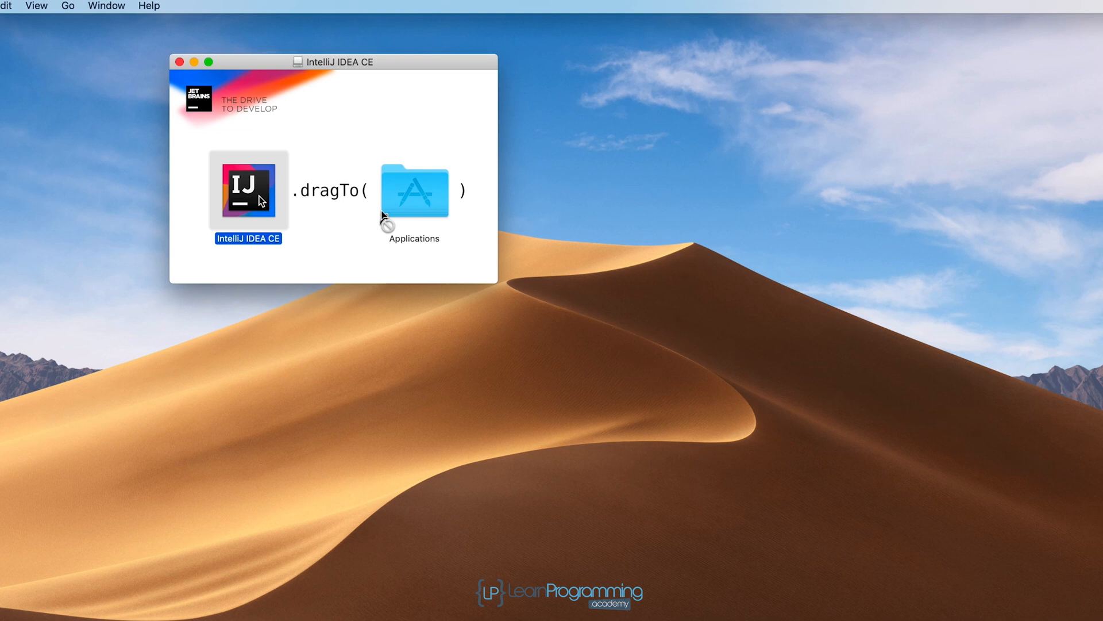
Drag IntelliJ IDEA CE onto the Applications folder alias to install it.
left_click_drag(248, 190, 415, 191)
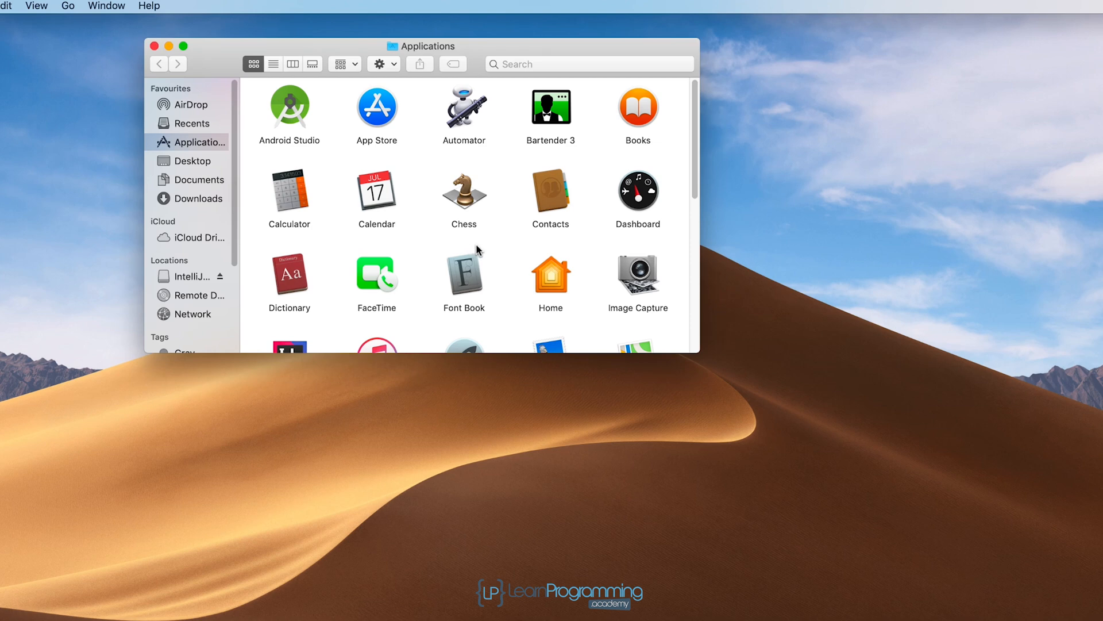
Find IntelliJ IDEA CE in Applications and double-click it to launch.
scroll("down", 3)
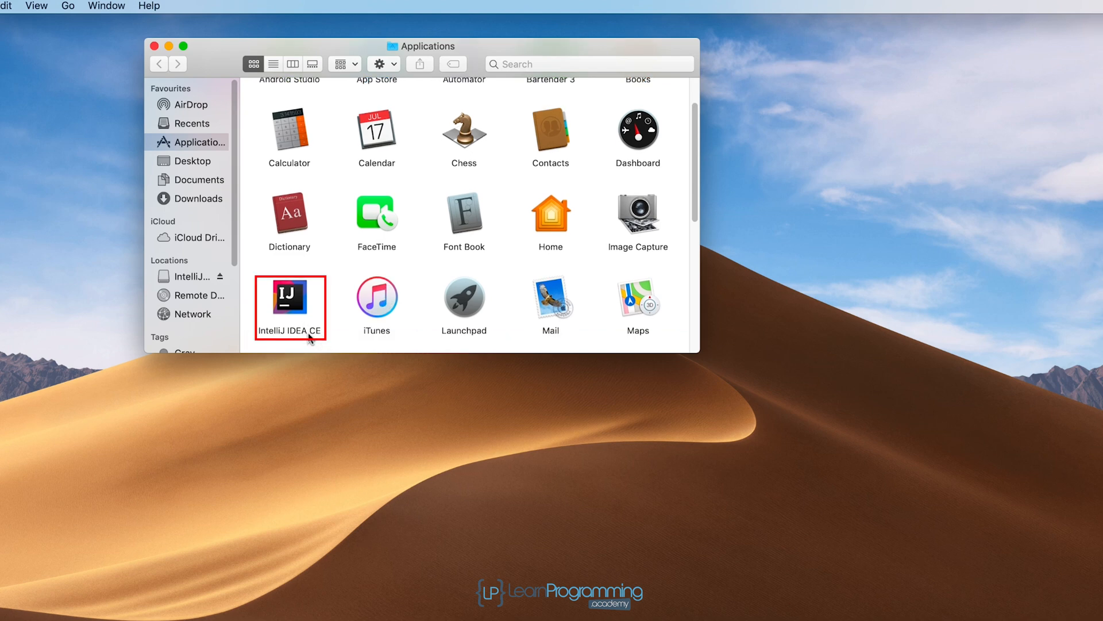
left_click(289, 295)
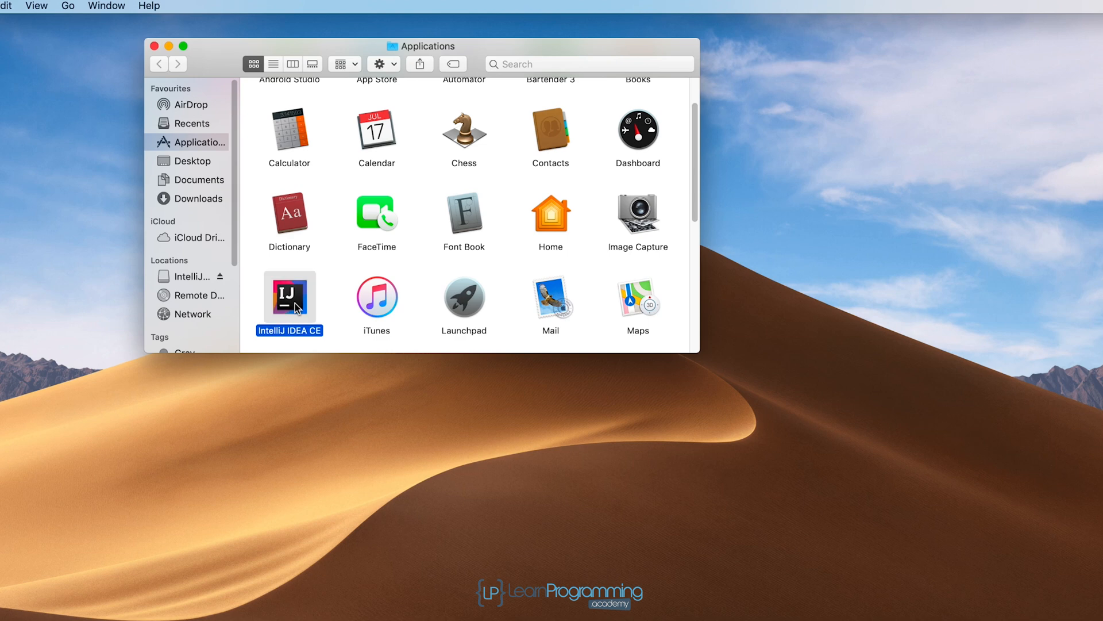
double_click(289, 294)
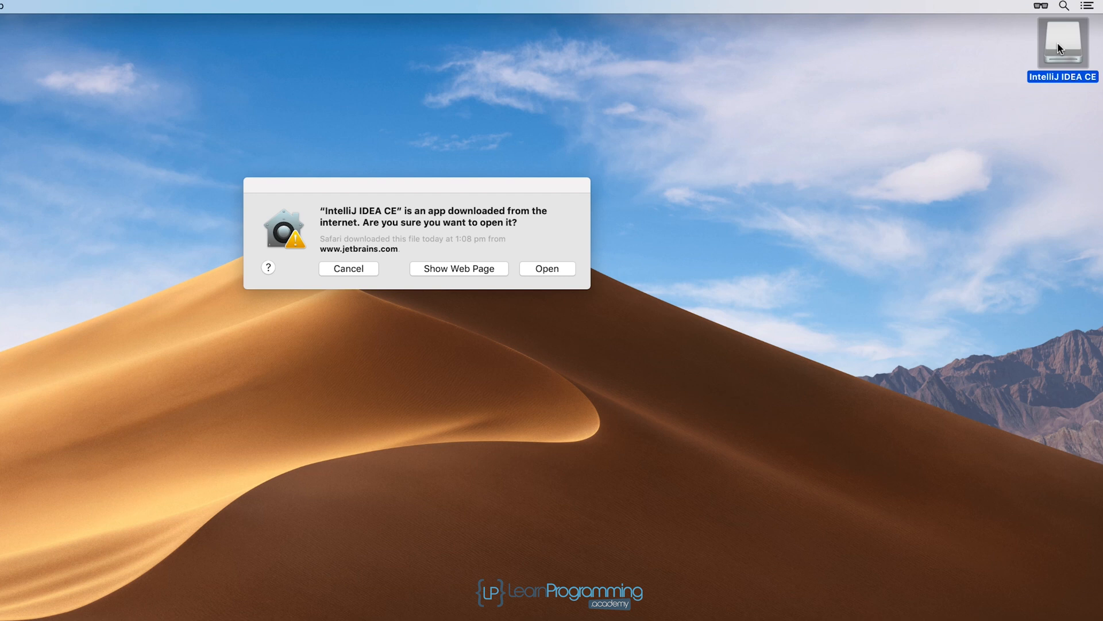
Allow the internet-downloaded IntelliJ IDEA CE to open via the warning dialog.
right_click(1061, 36)
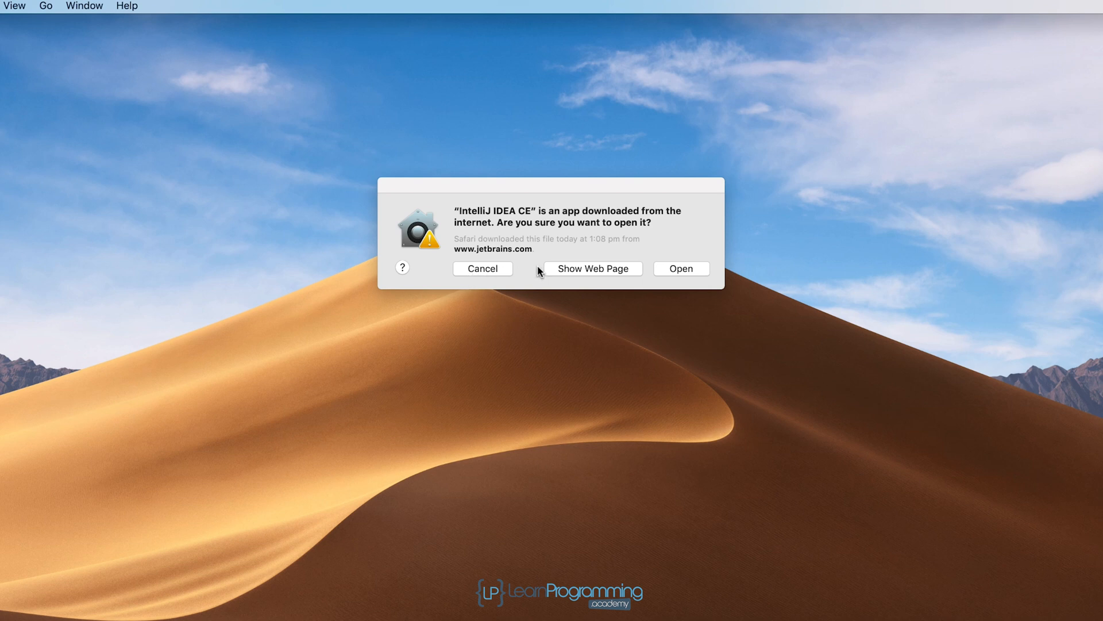
mouse_move(542, 270)
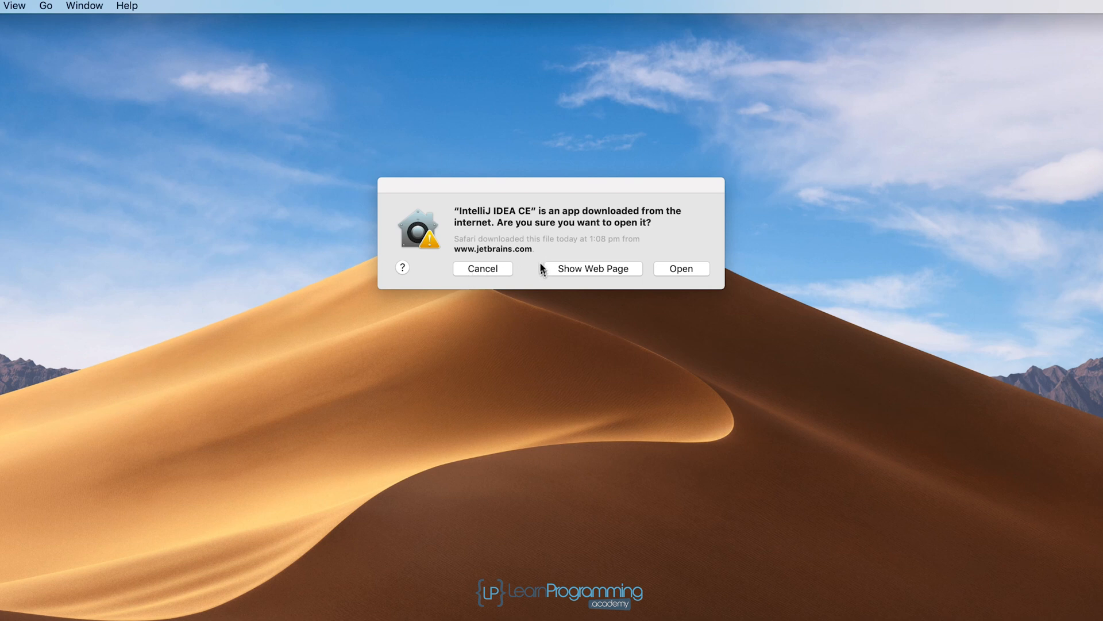
mouse_move(505, 260)
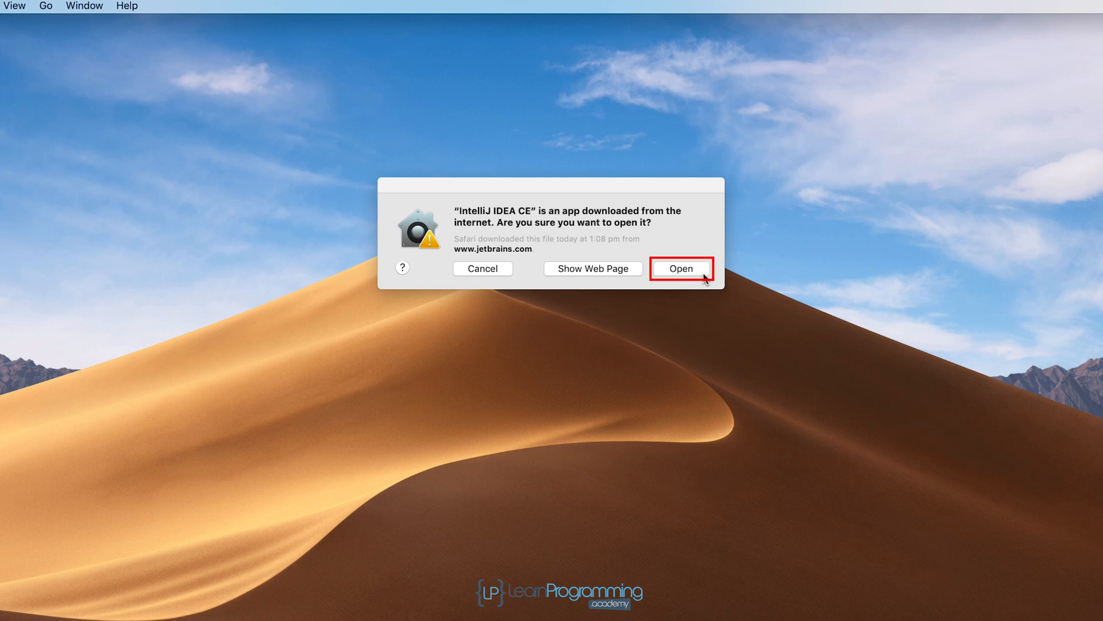
left_click(680, 269)
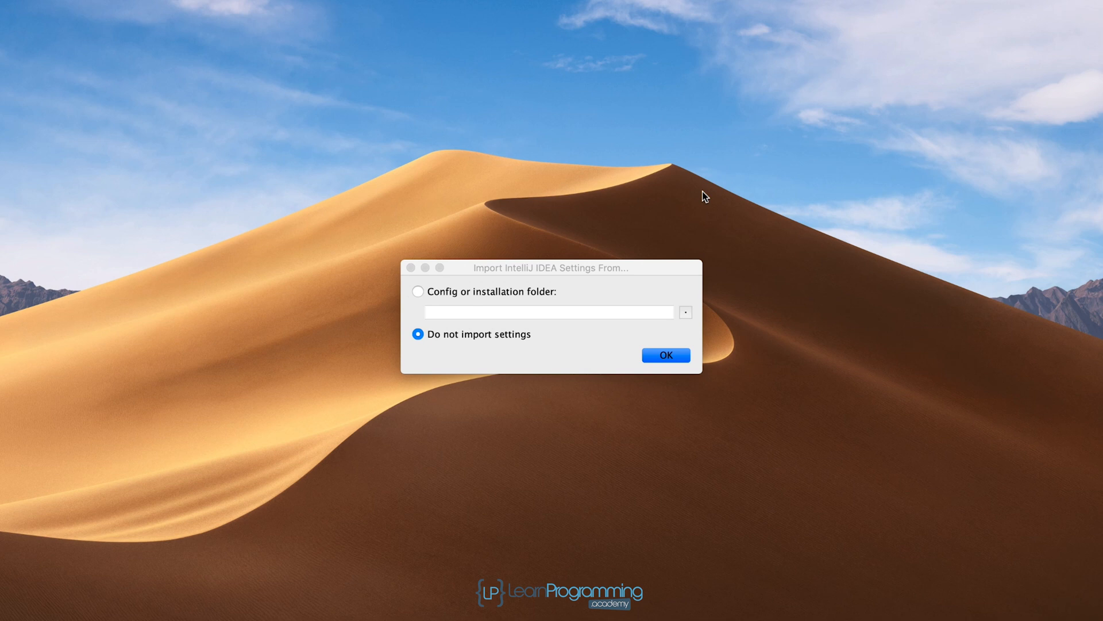
mouse_move(724, 372)
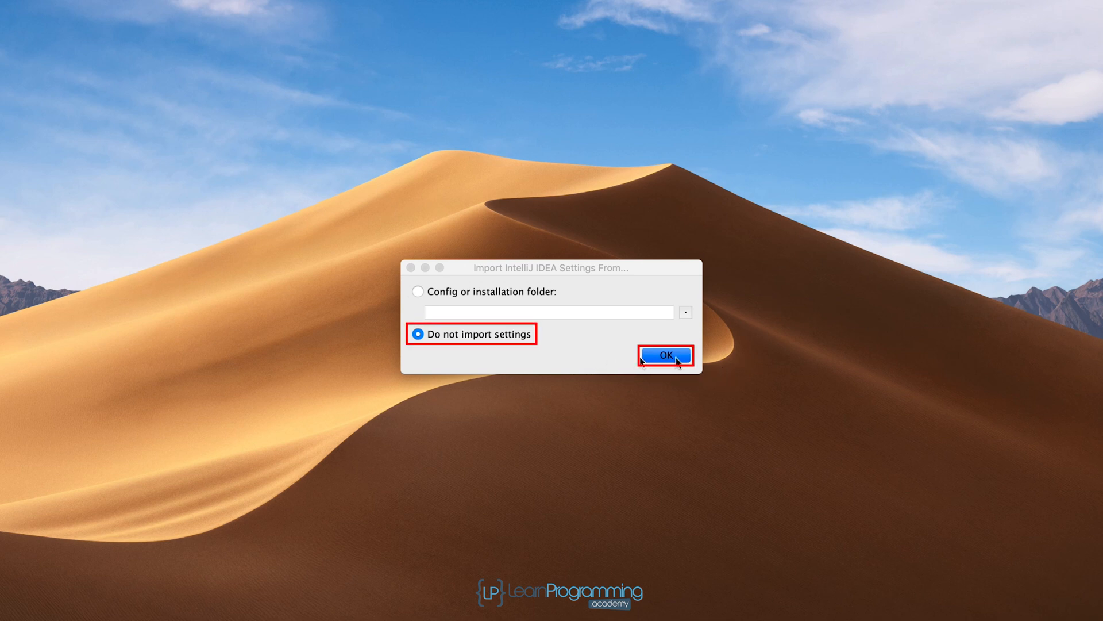
Confirm 'Do not import settings' in the Import Settings prompt.
left_click(665, 355)
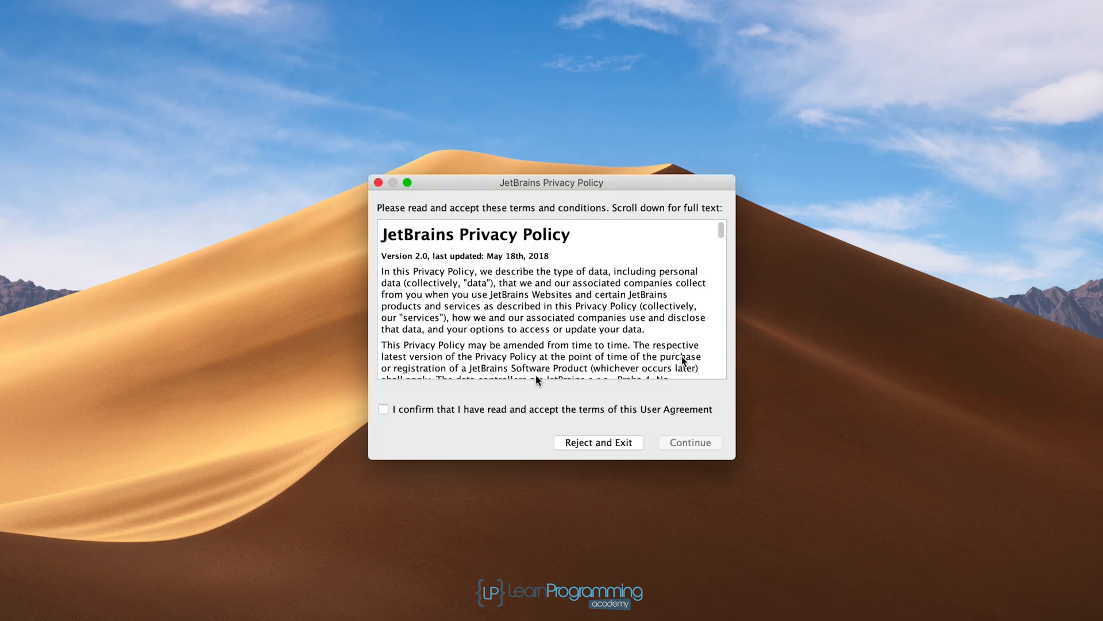
Agree to the JetBrains Privacy Policy and choose Don't send for usage statistics.
left_click(384, 409)
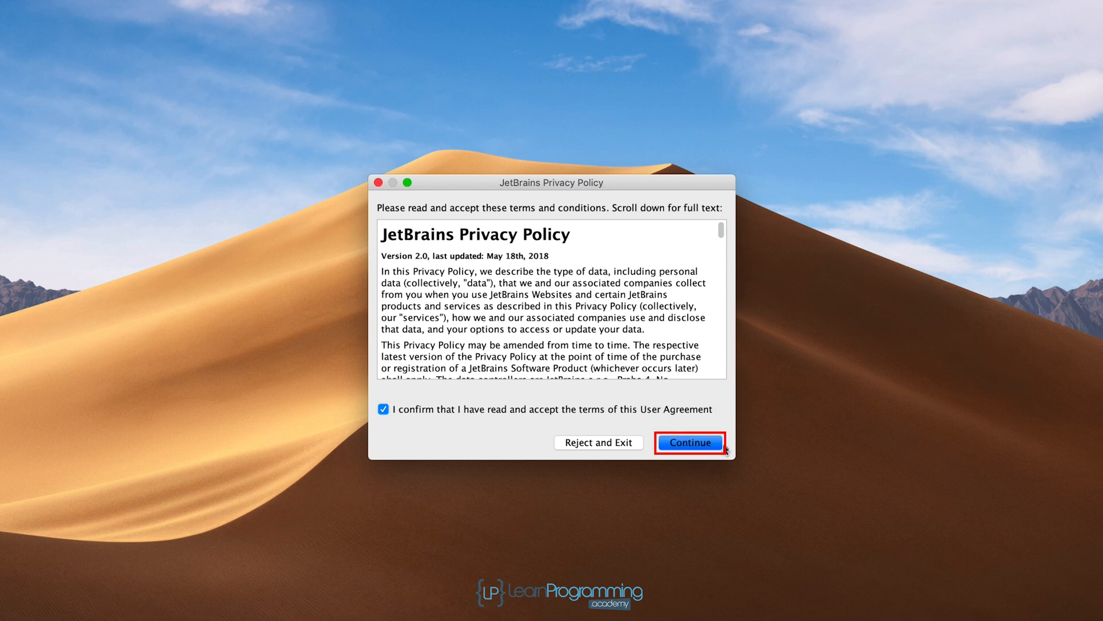
left_click(689, 442)
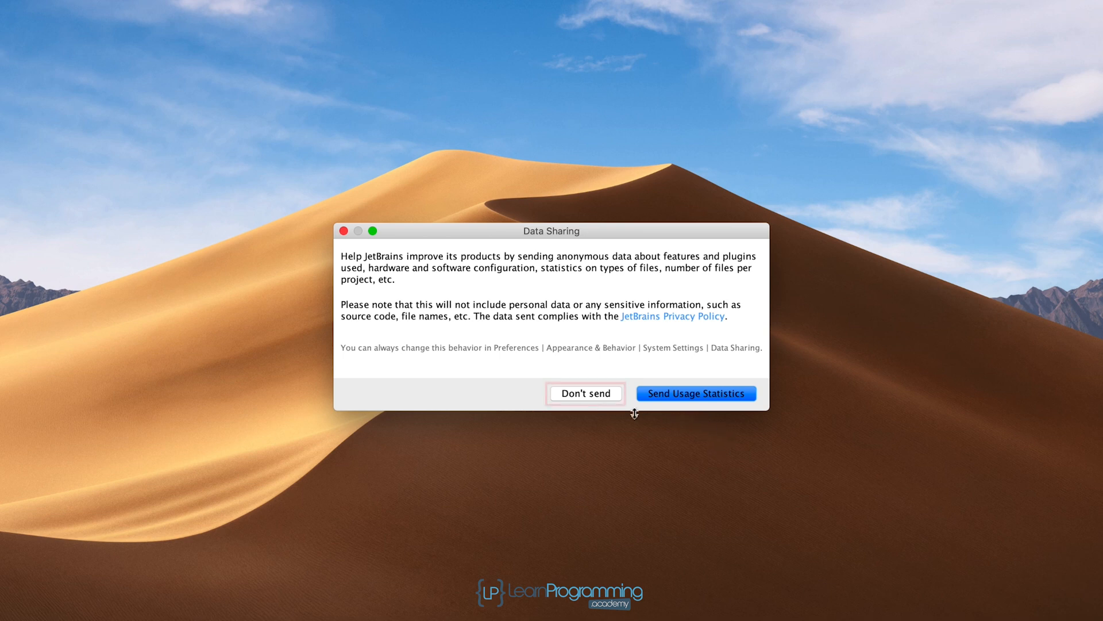
left_click(586, 393)
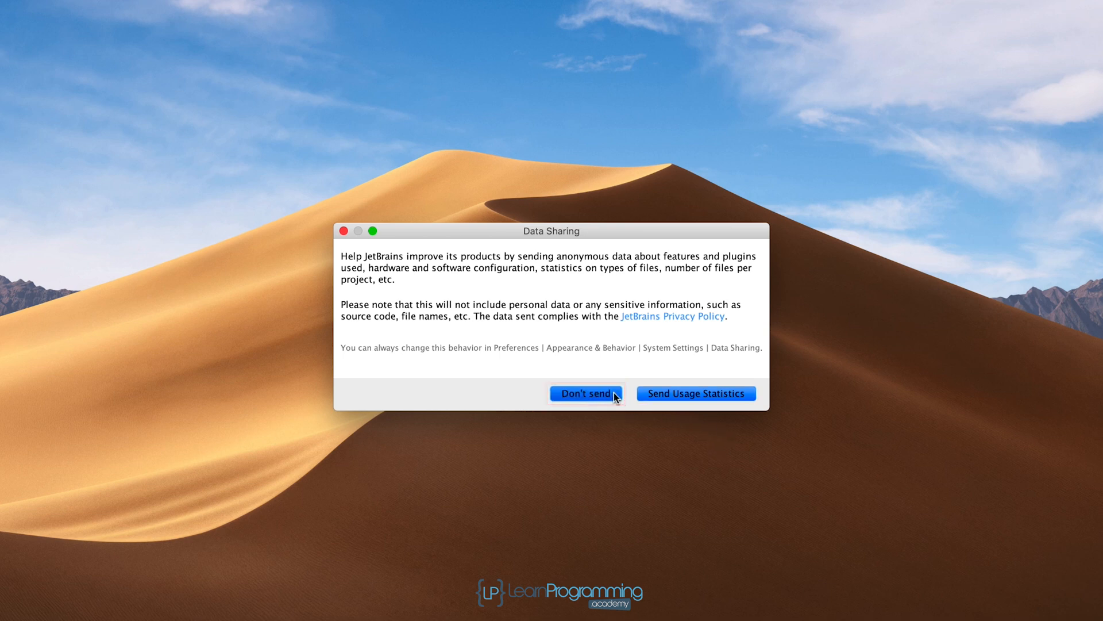
left_click(585, 393)
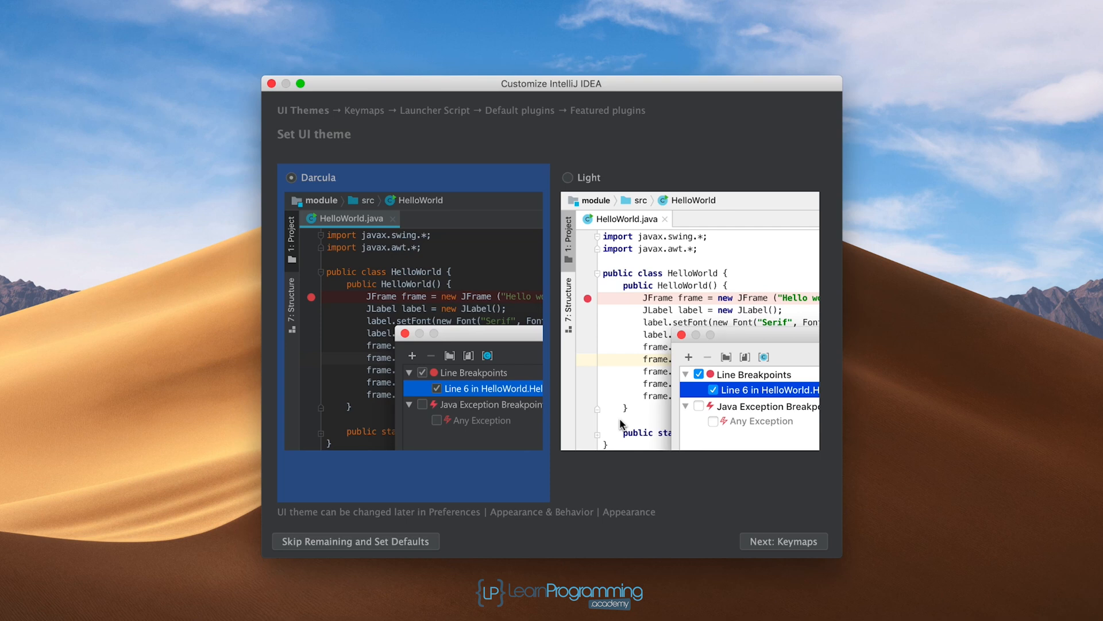
mouse_move(529, 208)
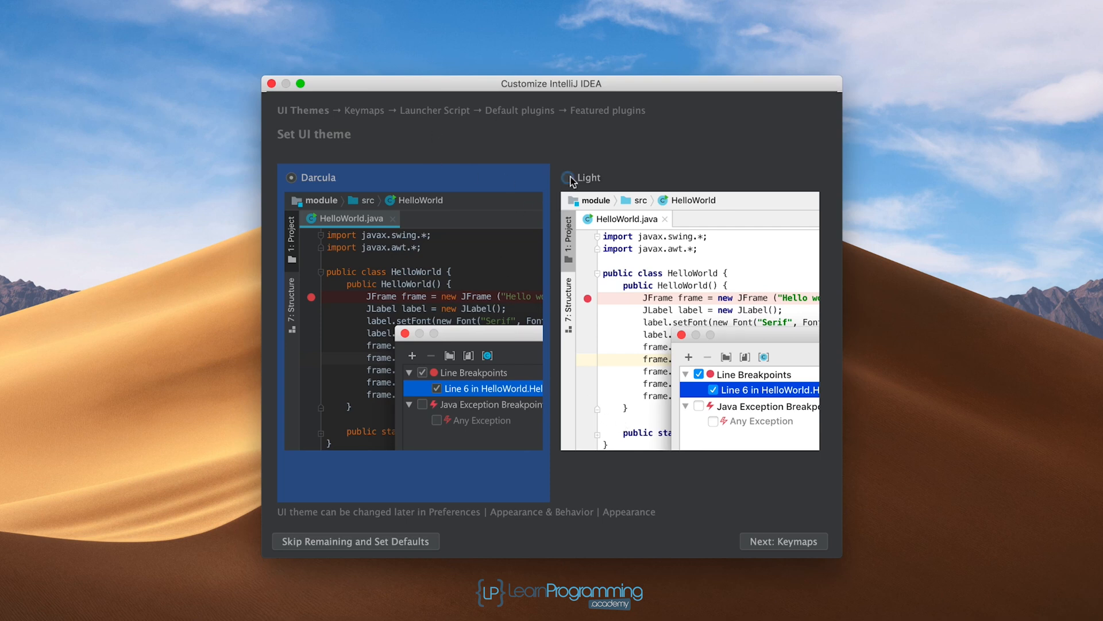
Compare Darcula and Light, pick the Light theme, and go to Keymaps.
left_click(568, 179)
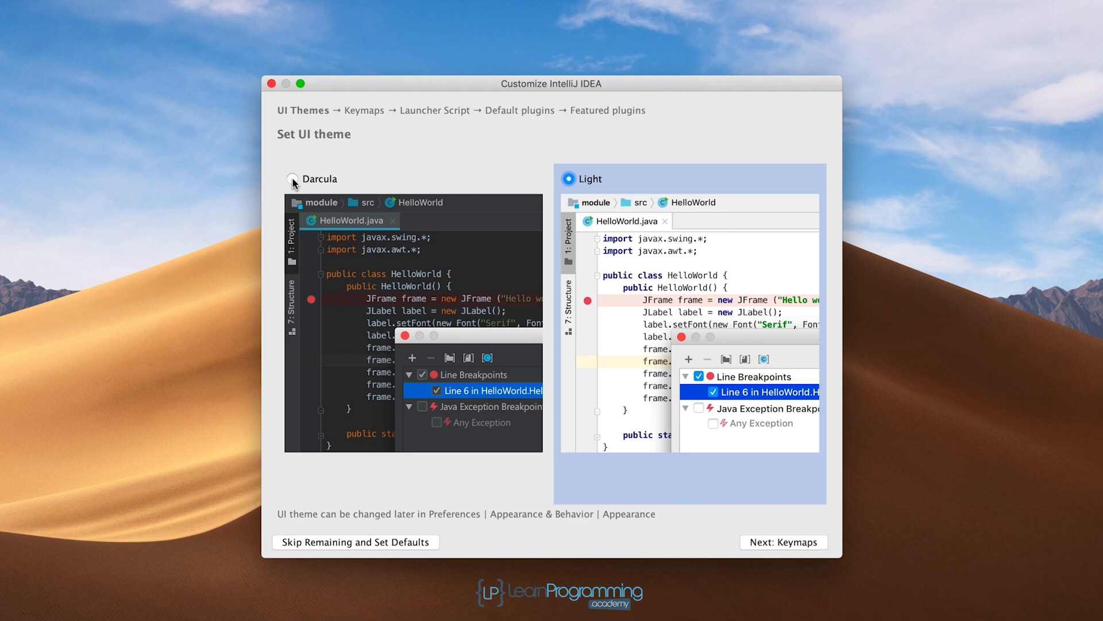
left_click(291, 178)
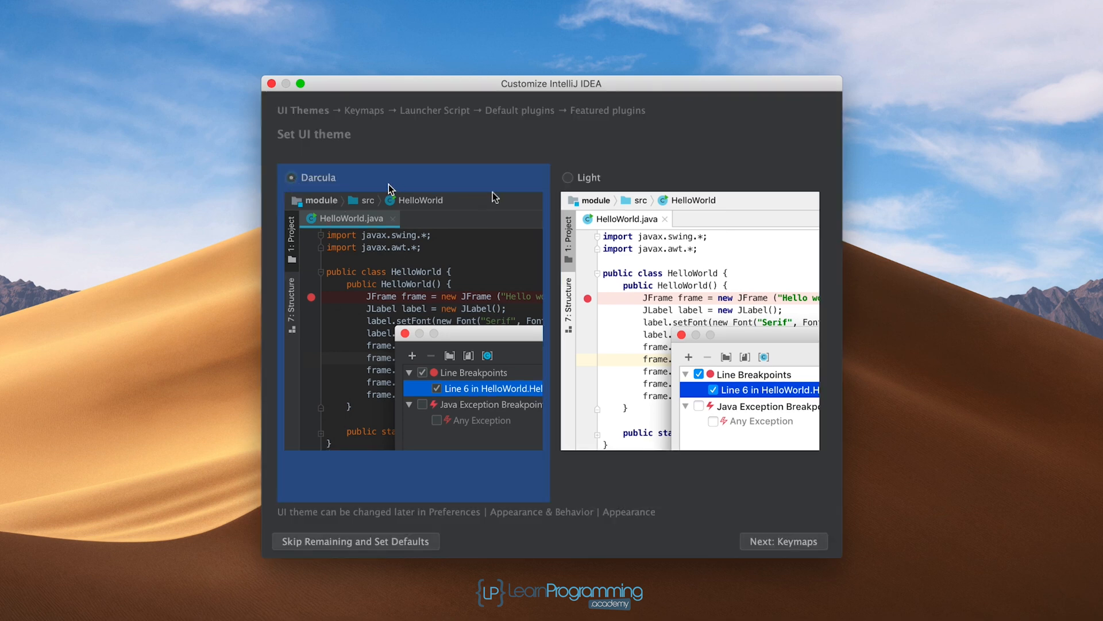
left_click(570, 177)
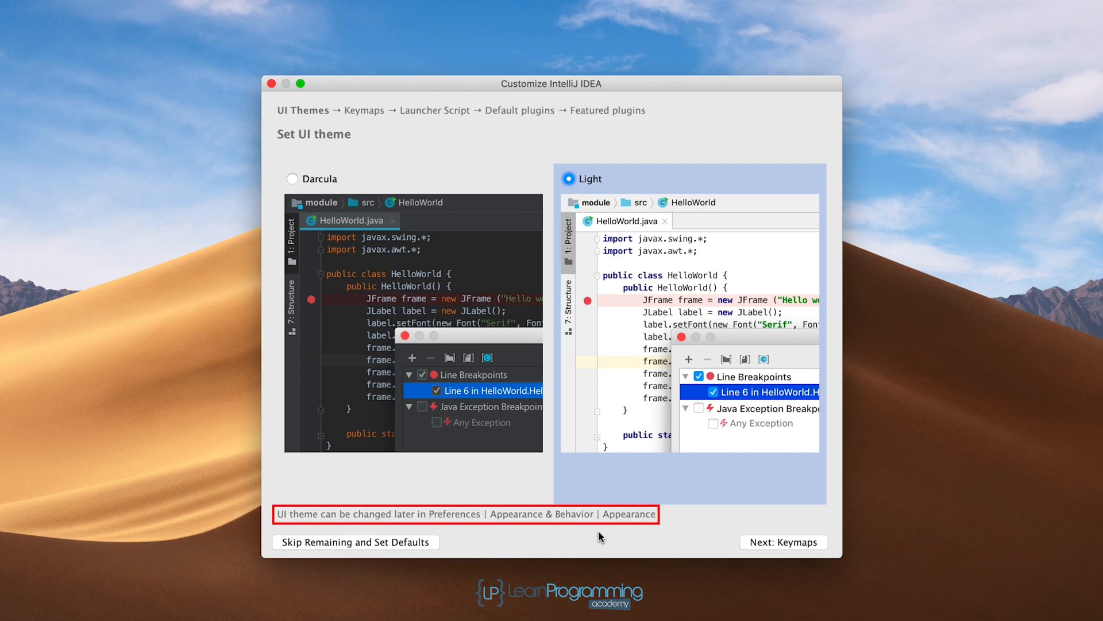
left_click(782, 542)
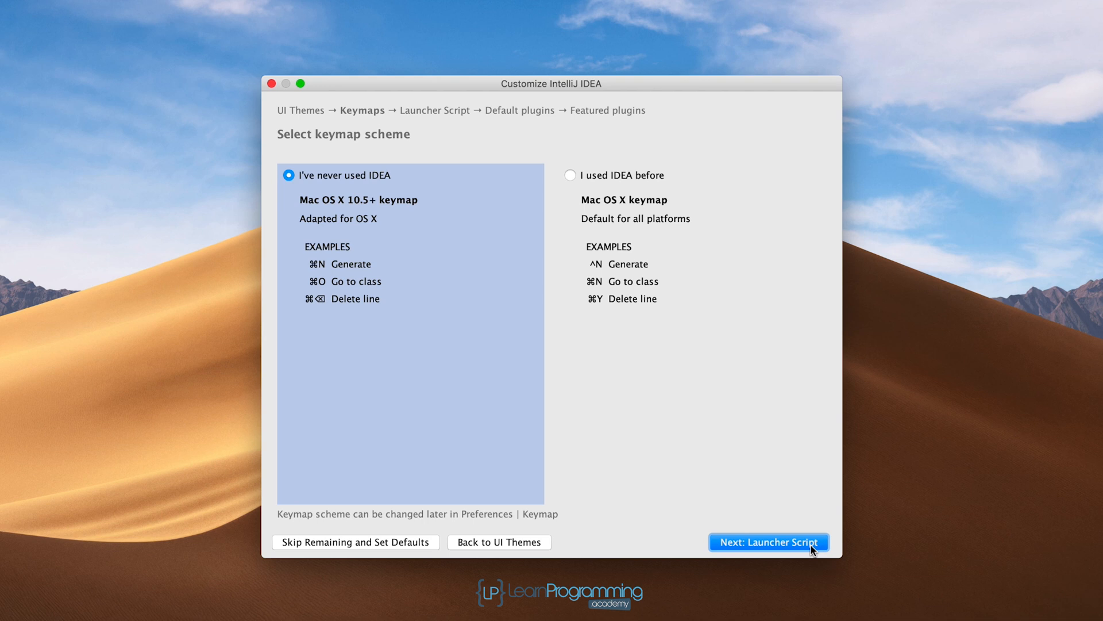
Keep the Mac OS X 10.5+ keymap and continue to Launcher Script.
left_click(768, 542)
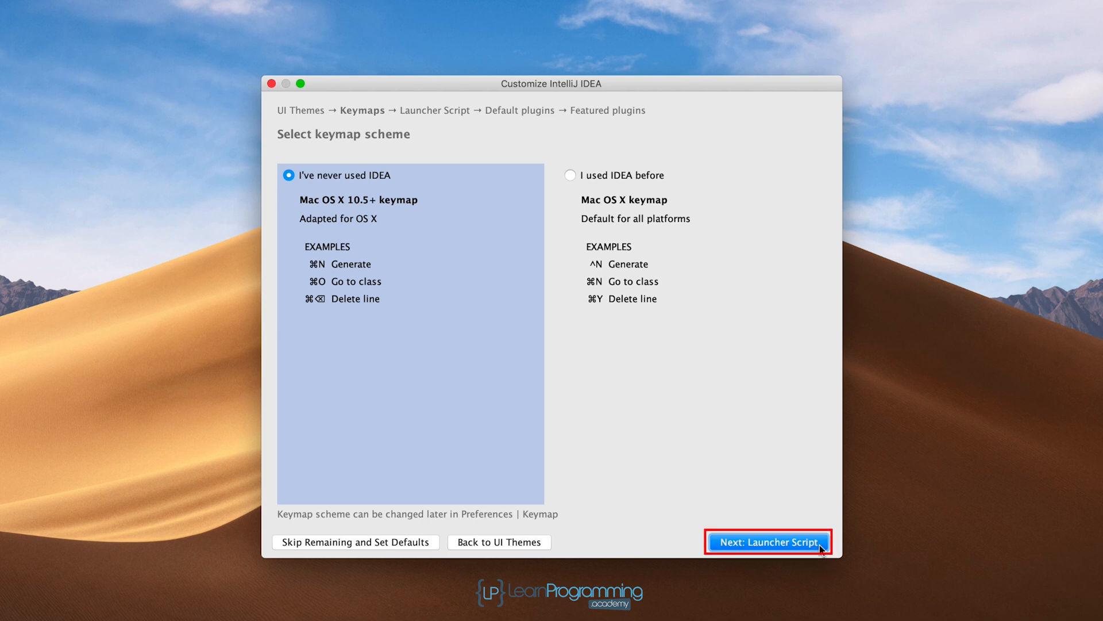
left_click(768, 542)
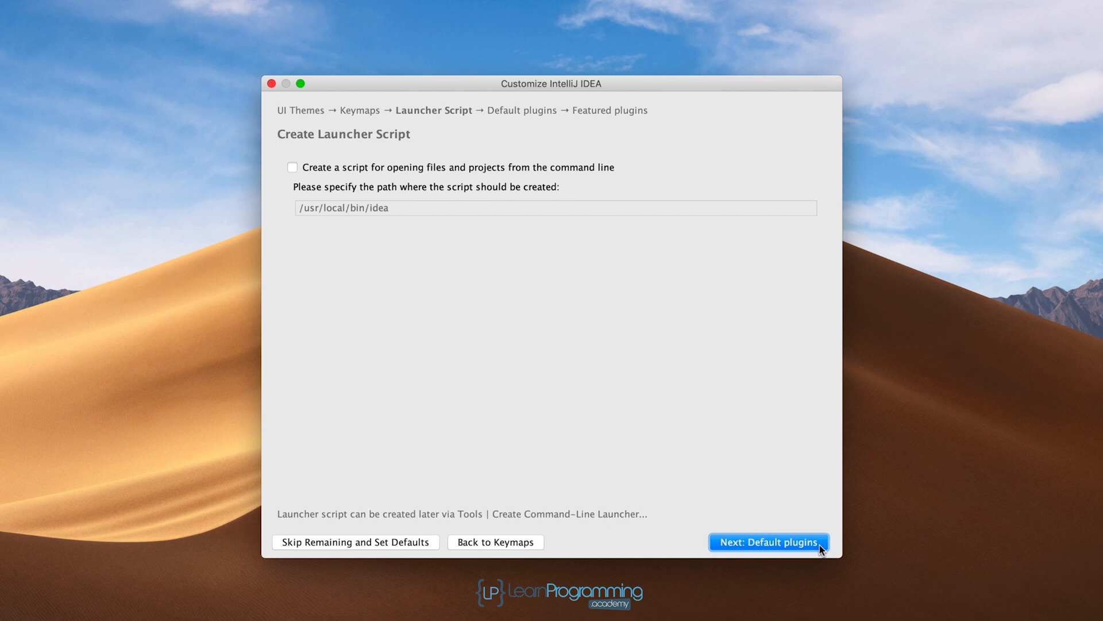
mouse_move(765, 549)
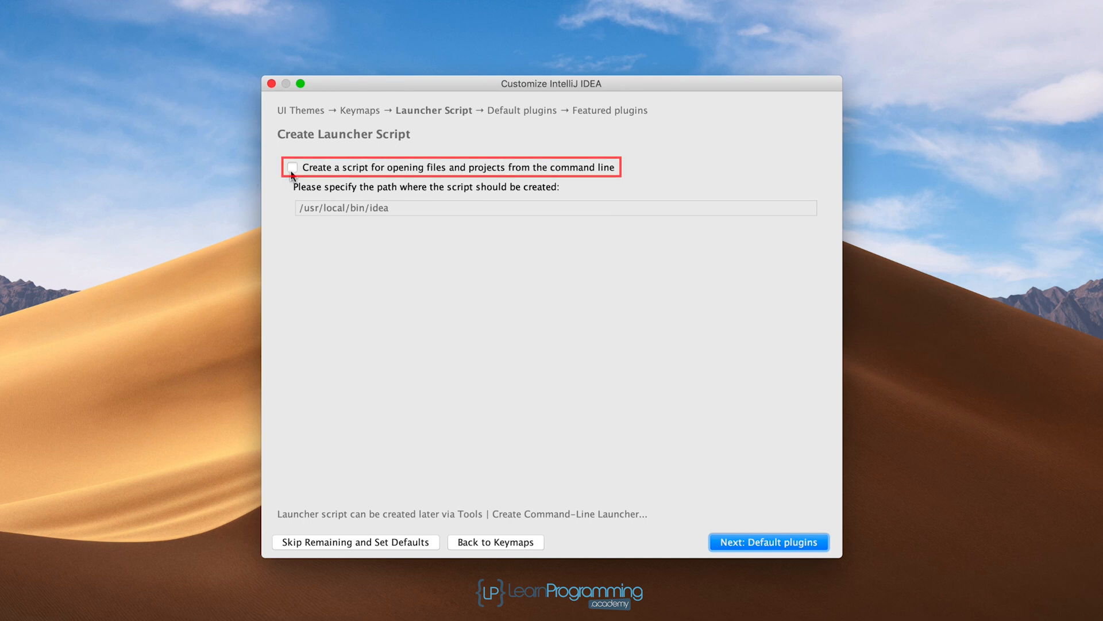
Enable the /usr/local/bin/idea command-line launcher script and advance to Default plugins.
left_click(291, 166)
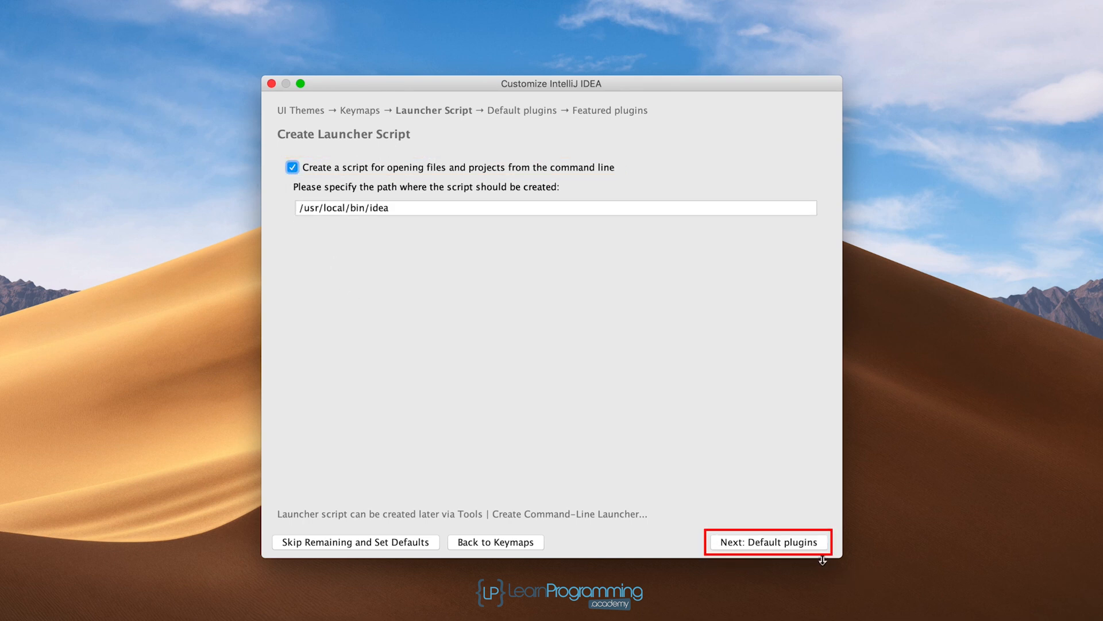
left_click(767, 542)
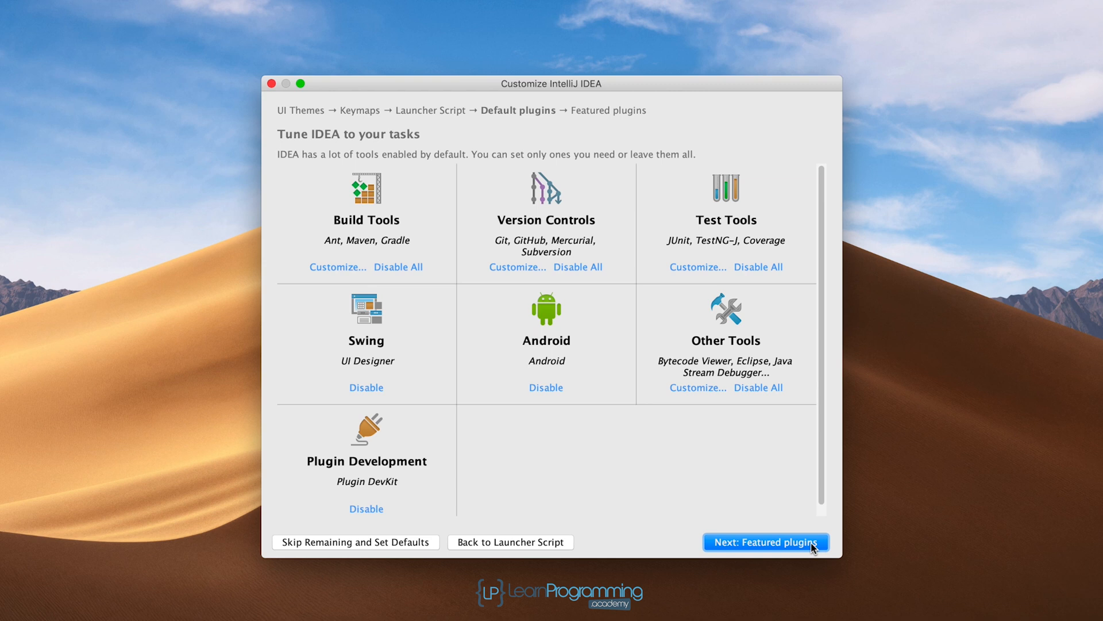
mouse_move(587, 386)
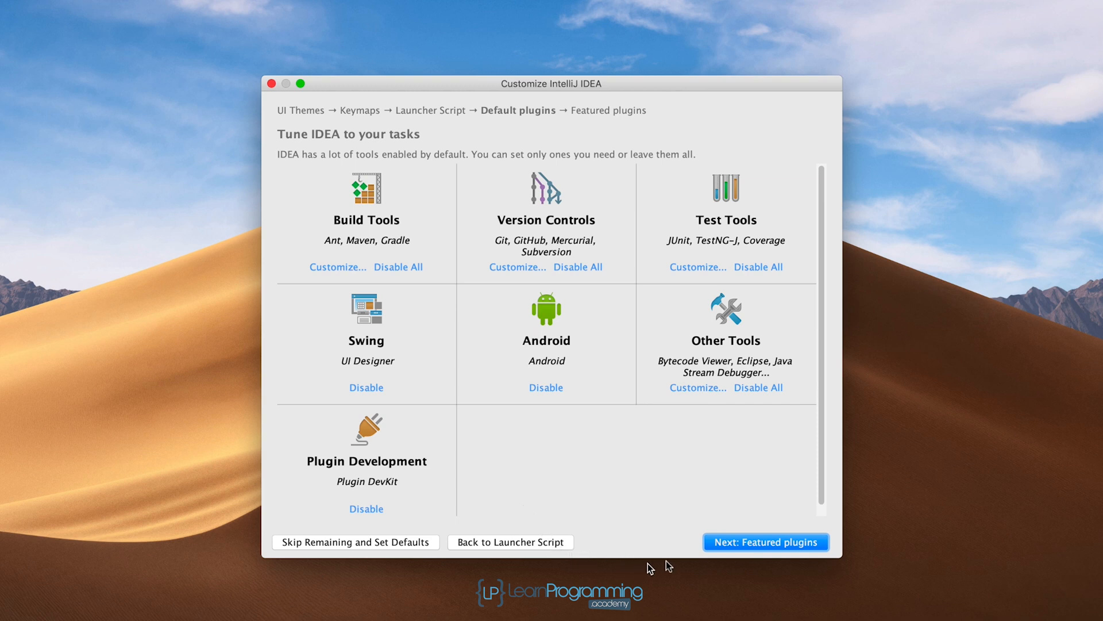
mouse_move(820, 543)
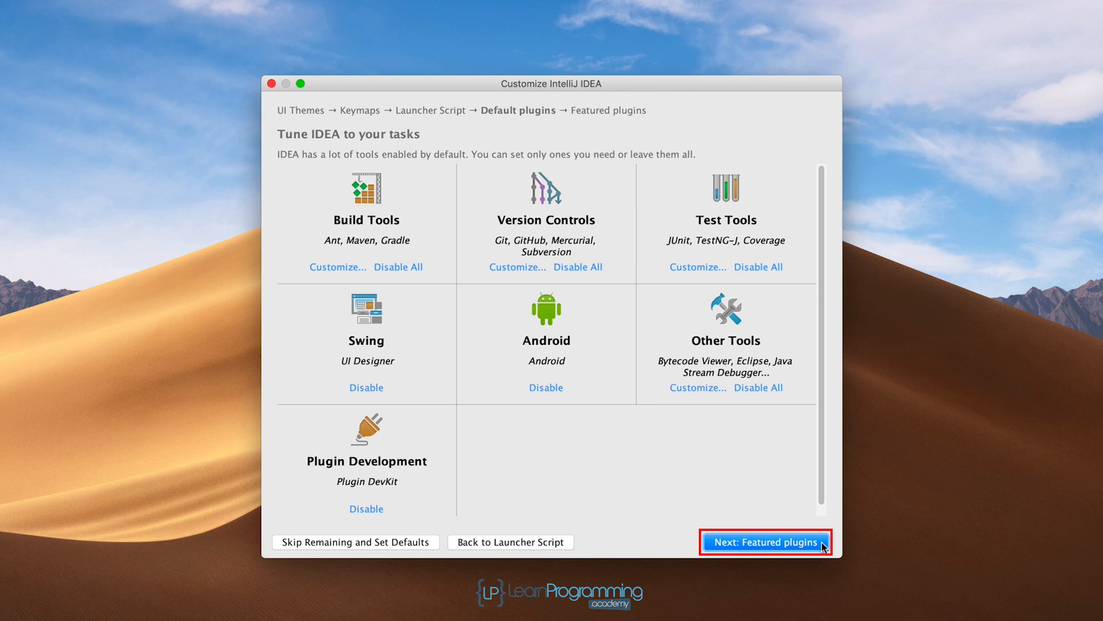
Keep every default plugin group enabled and advance to Featured plugins.
left_click(764, 541)
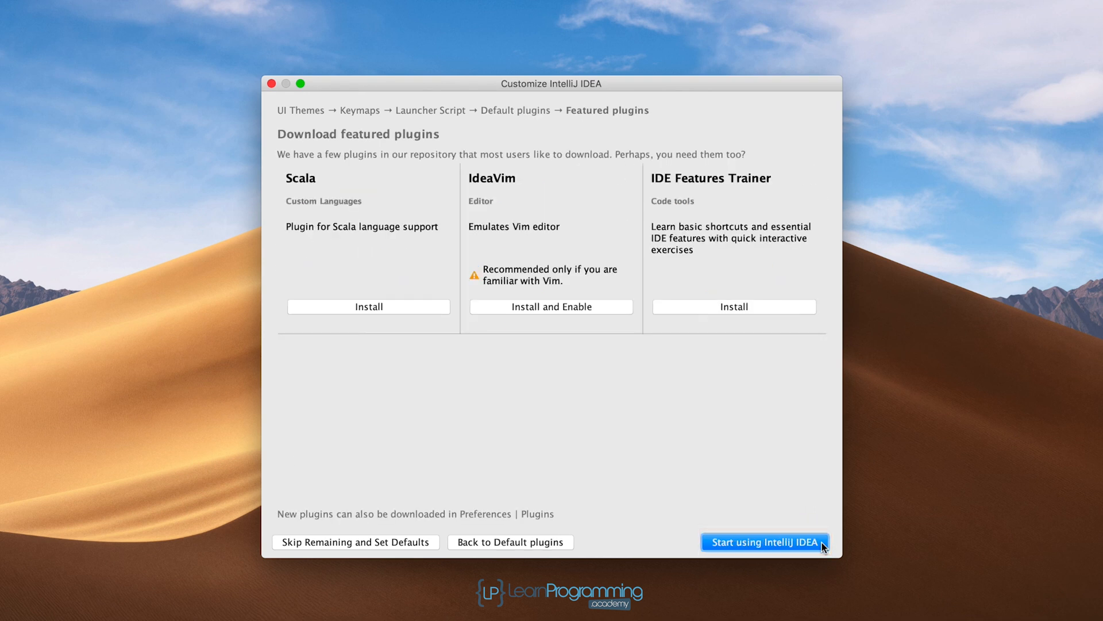
mouse_move(809, 534)
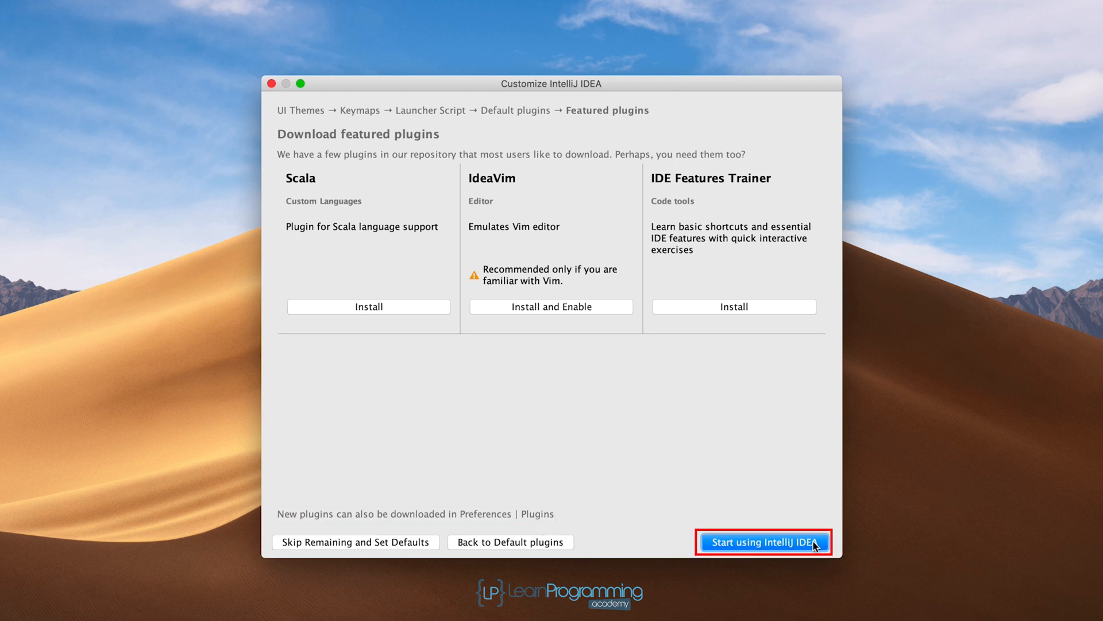
Finish setup with no featured plugins and authorize the launcher script with the macOS password.
left_click(764, 542)
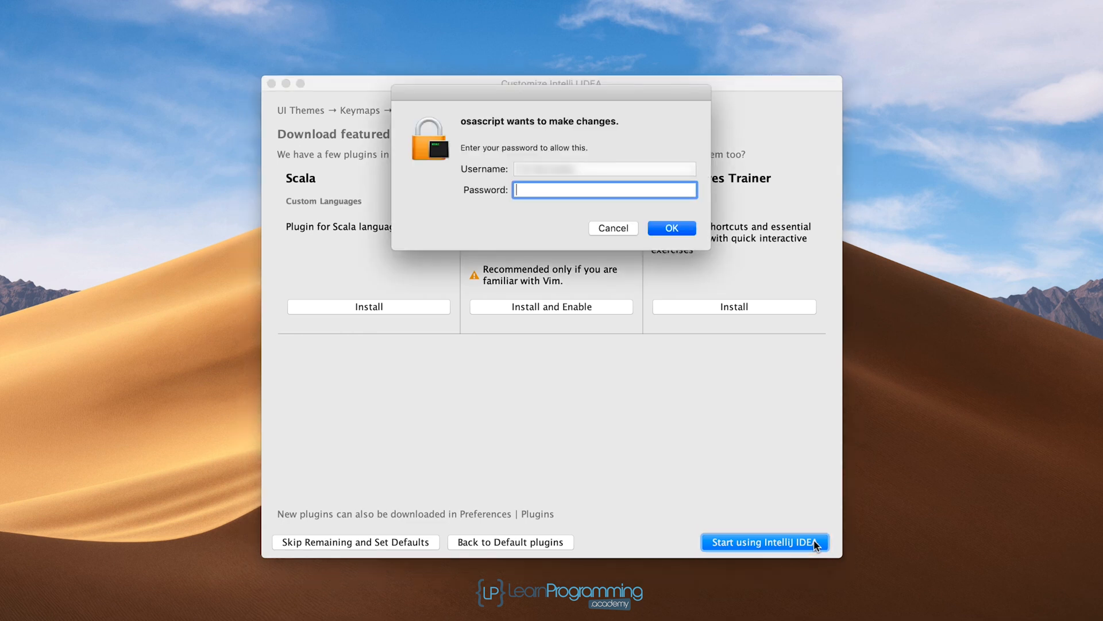
type("password")
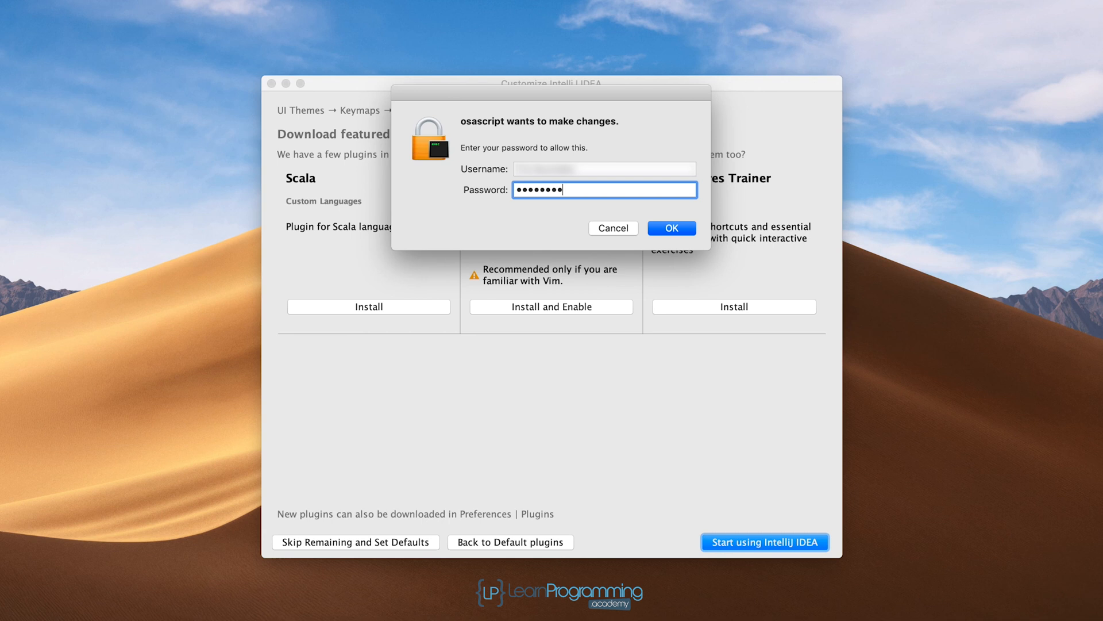
left_click(669, 228)
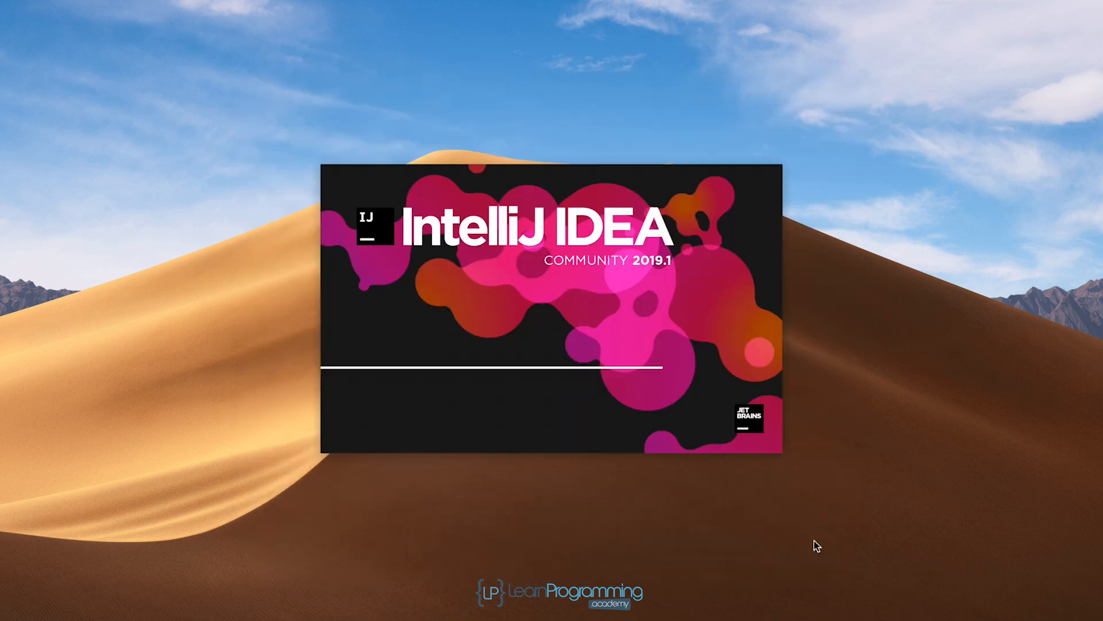